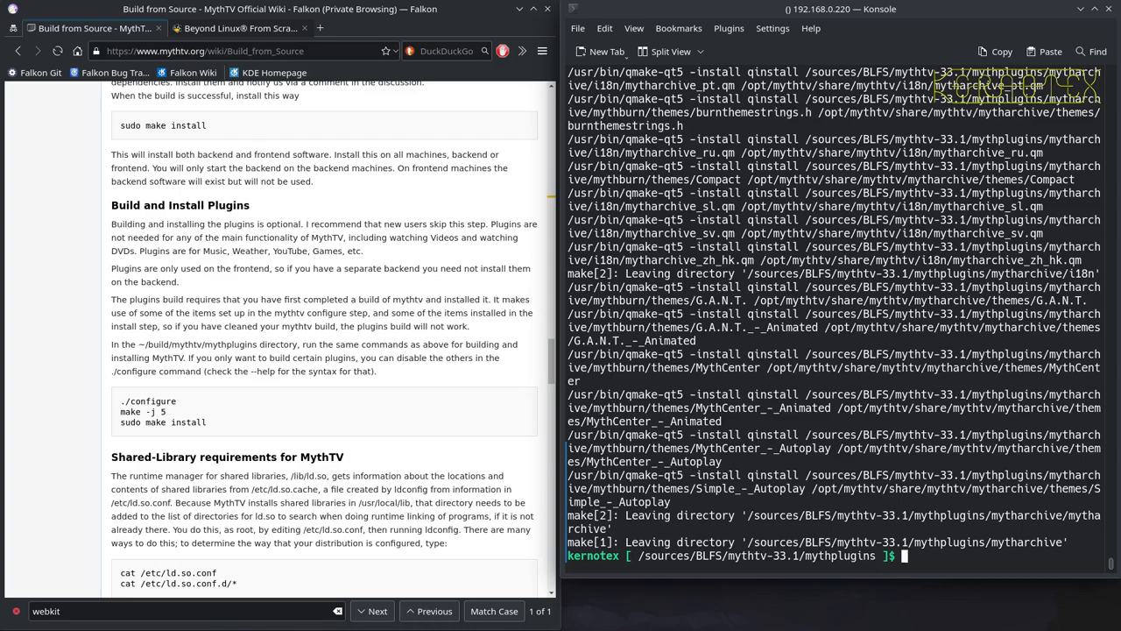
- Scroll the MythTV wiki down to the Shared-Library requirements and ldconfig instructions
scroll("down", 3)
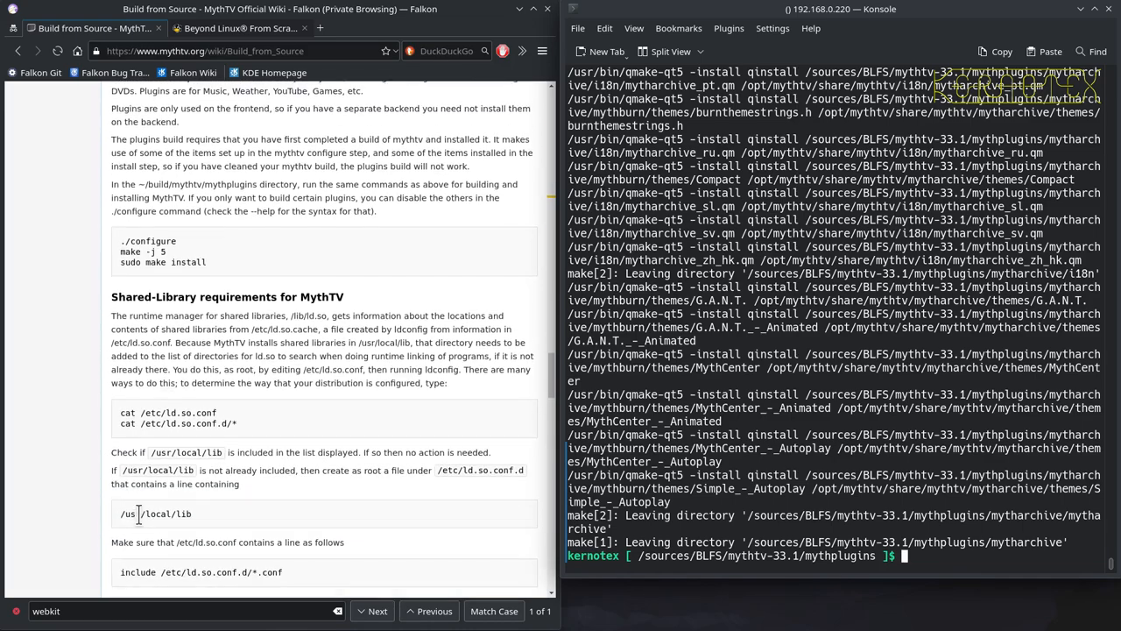
scroll("down", 3)
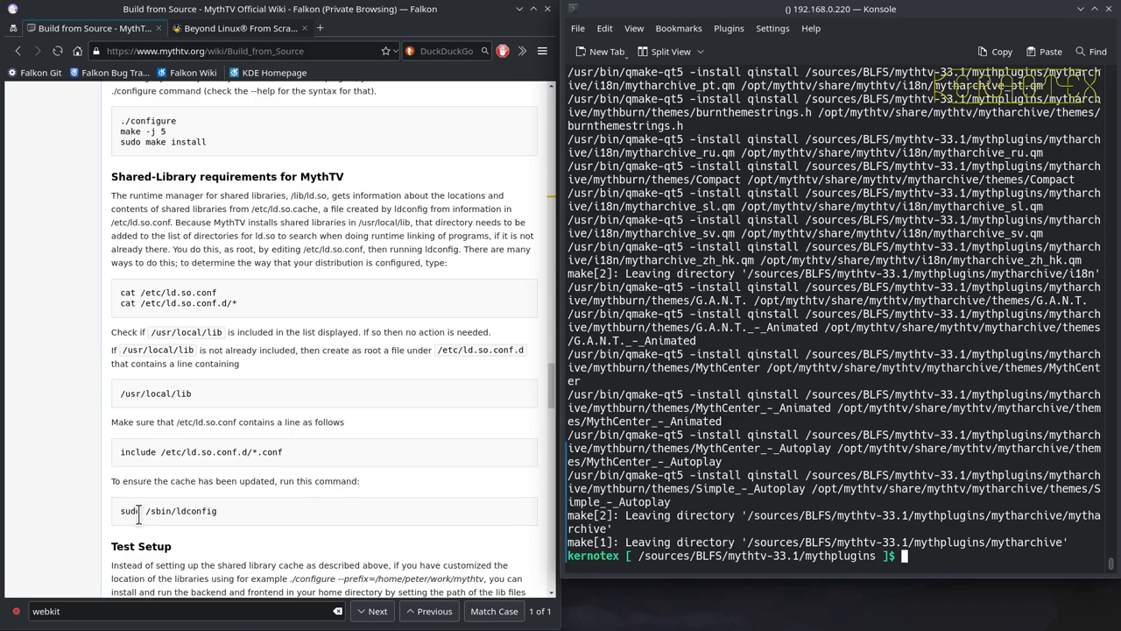
- Go up to /sources/BLFS and delete the mythtv-33.1 source directory
type("su")
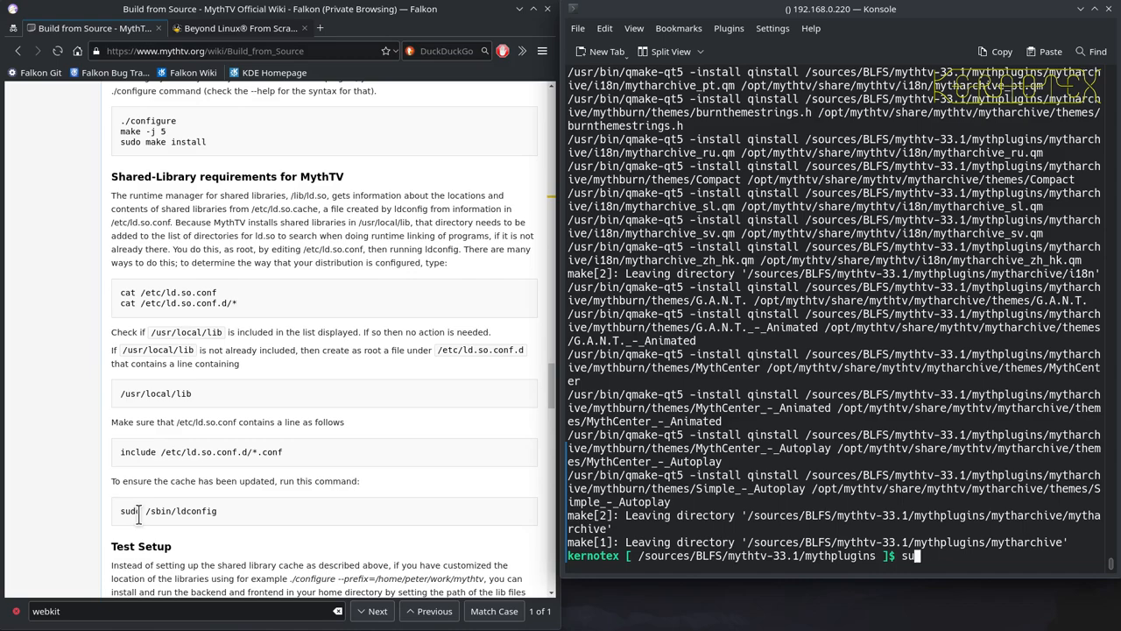
type("cd ../..")
type("rm -Rf m")
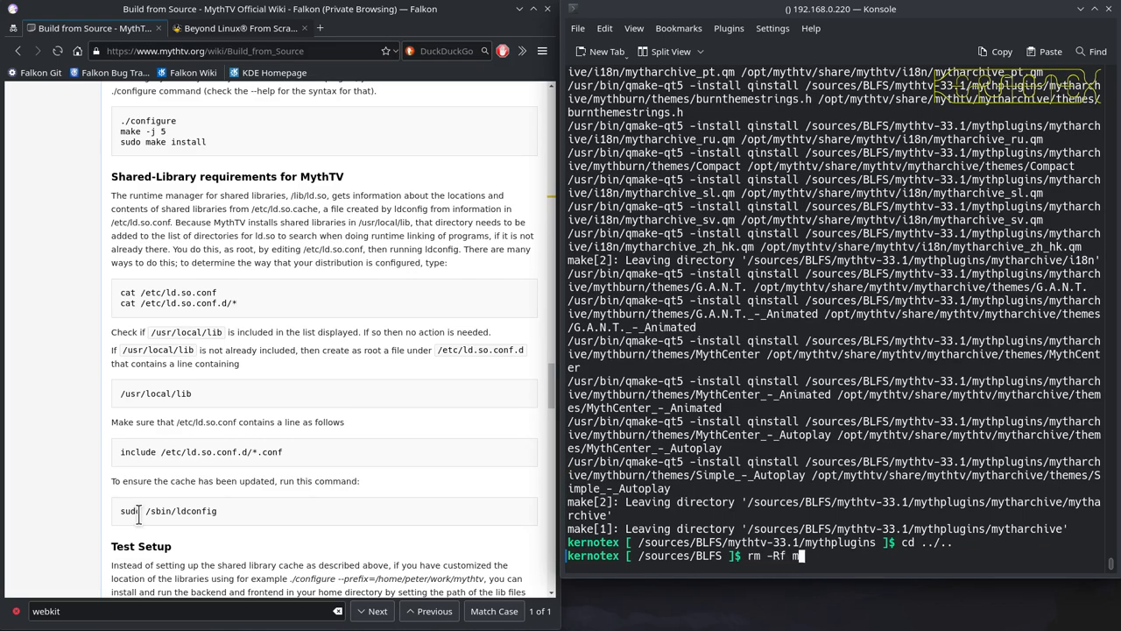
type("ythtv-33.1/")
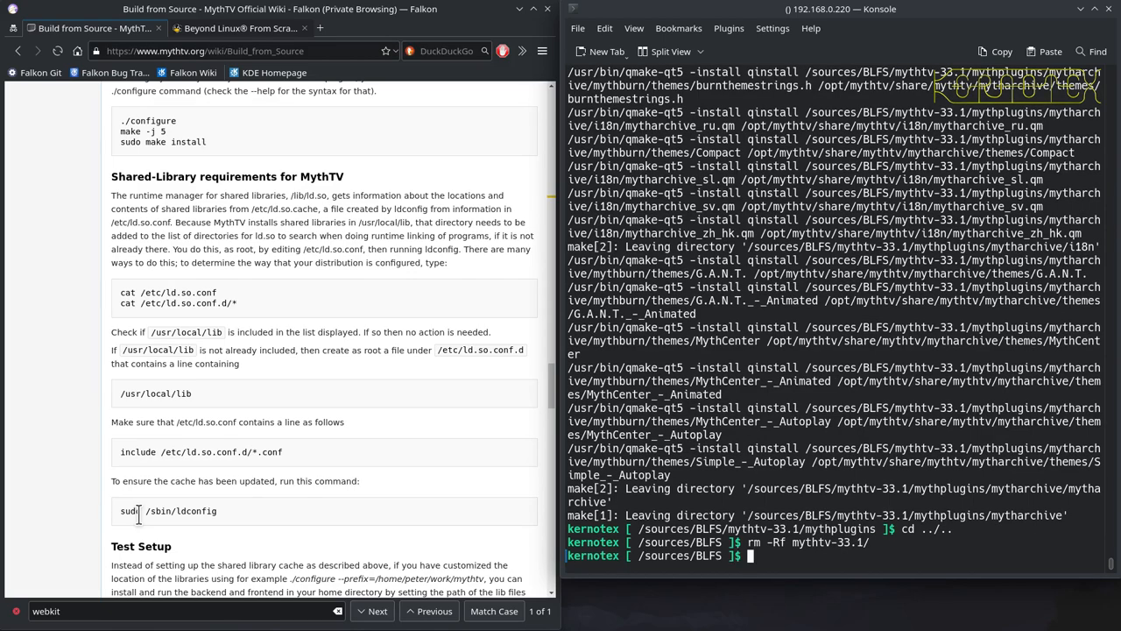
- Open /etc/ld.so.conf in vi as root with sudo
type("sudo vci")
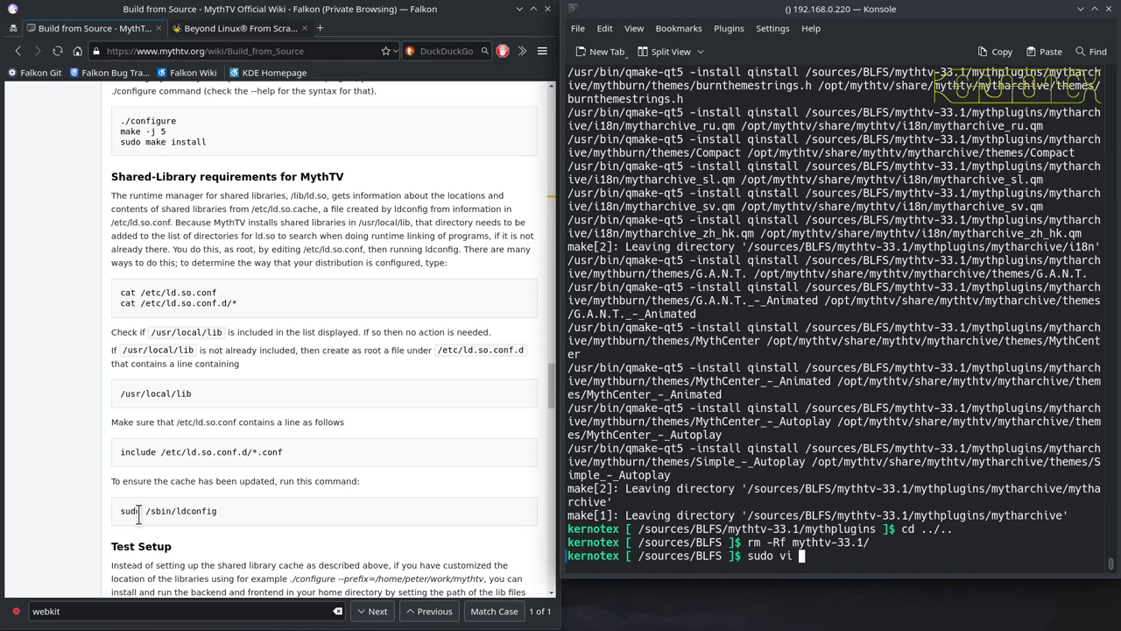
type("/etc")
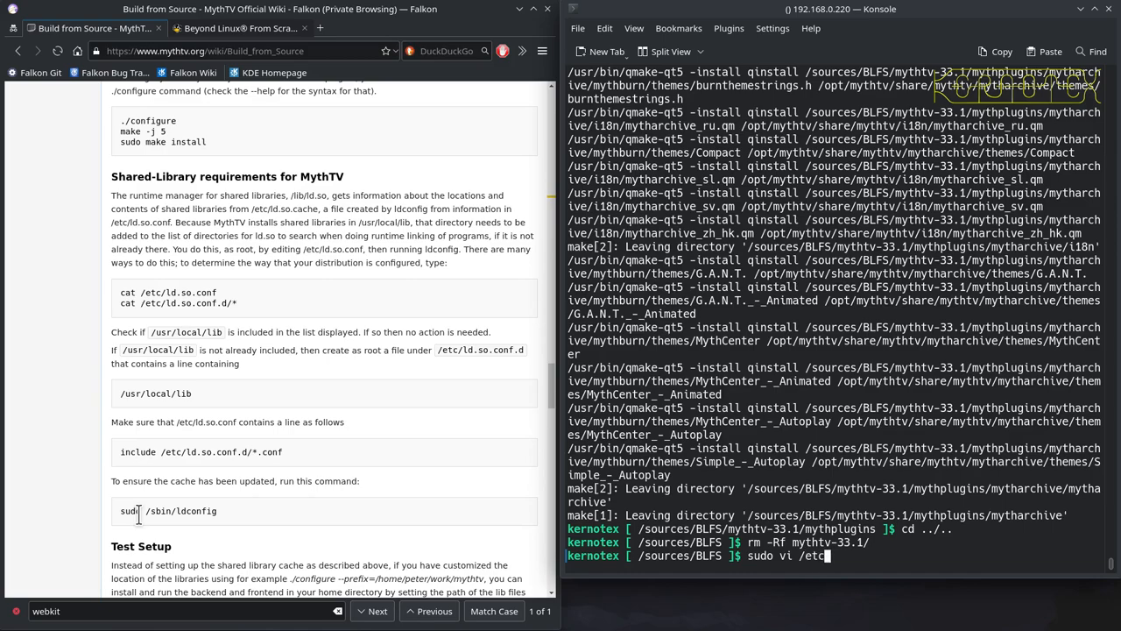
type("ld")
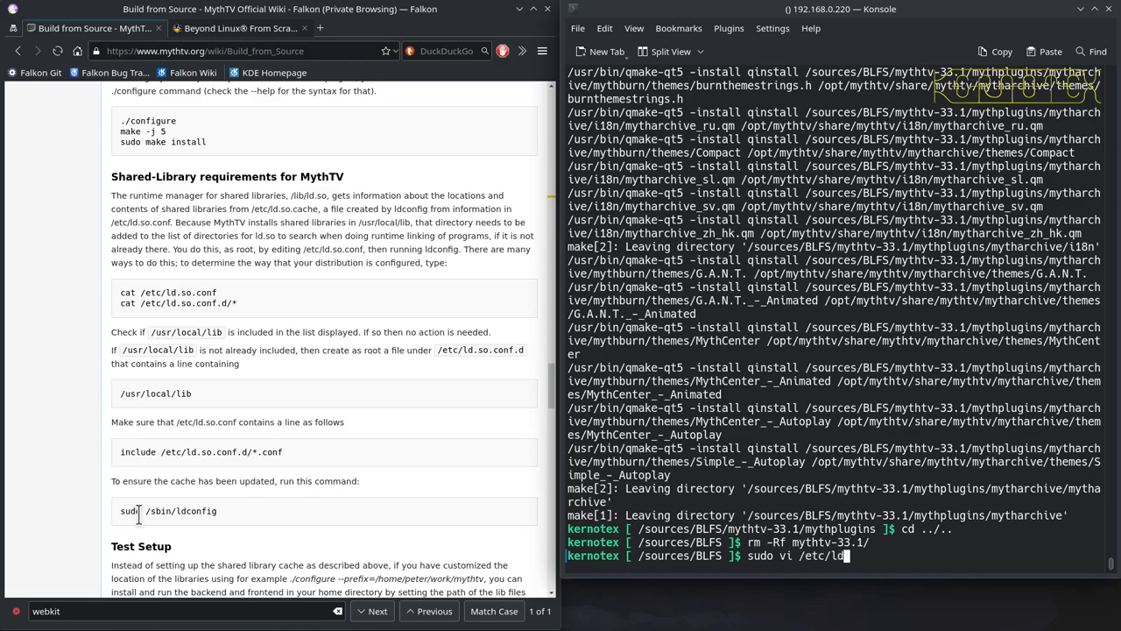
type("co")
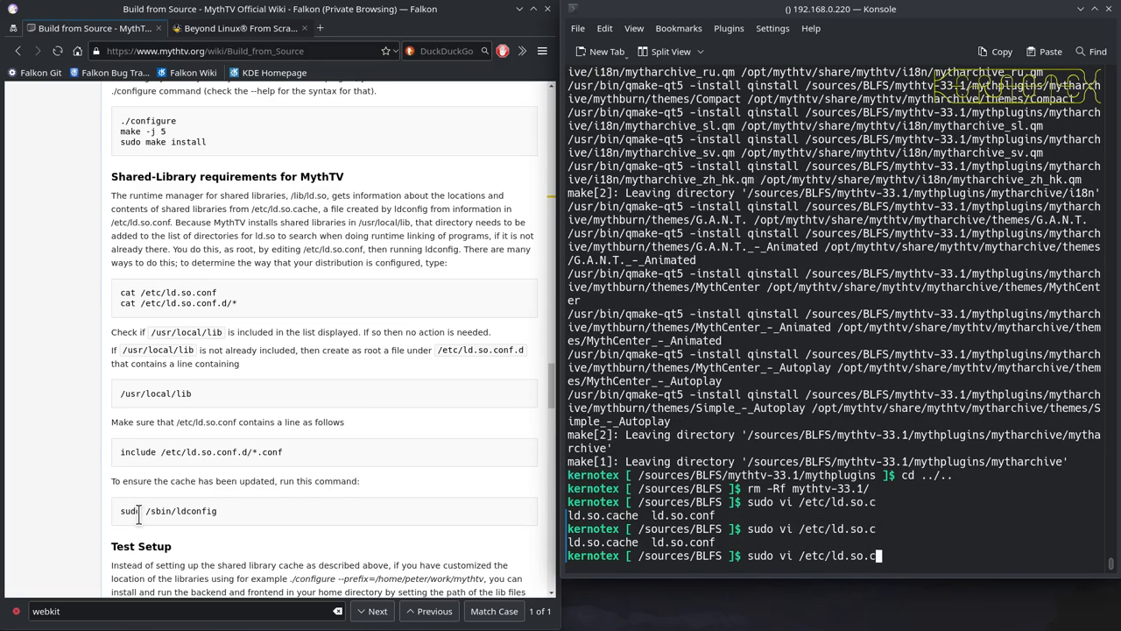
type("onf")
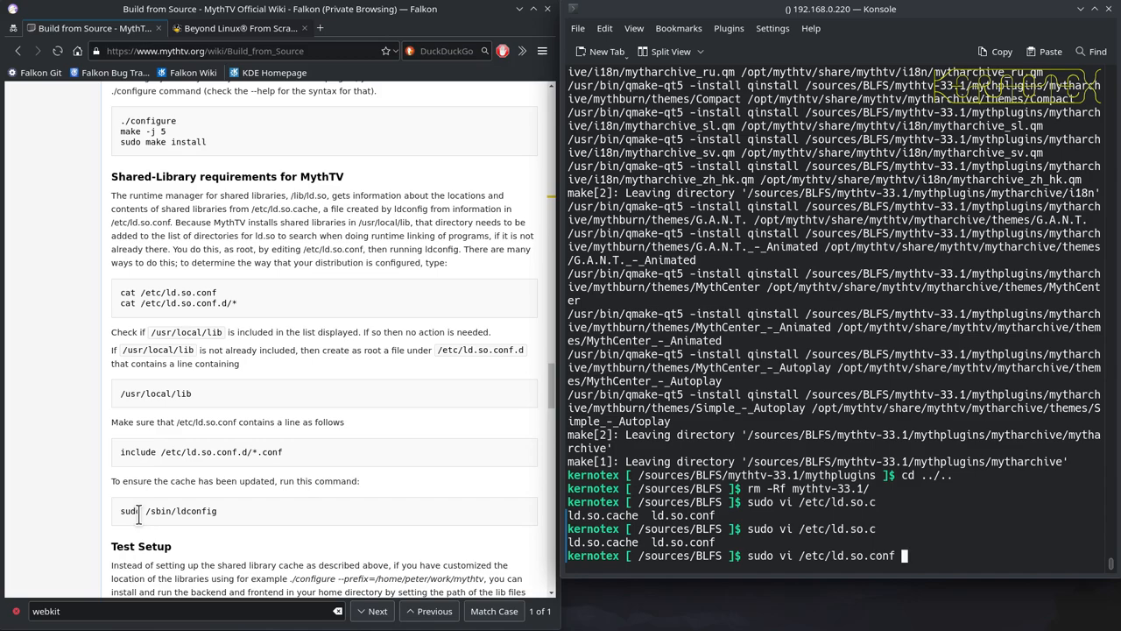
key("Return")
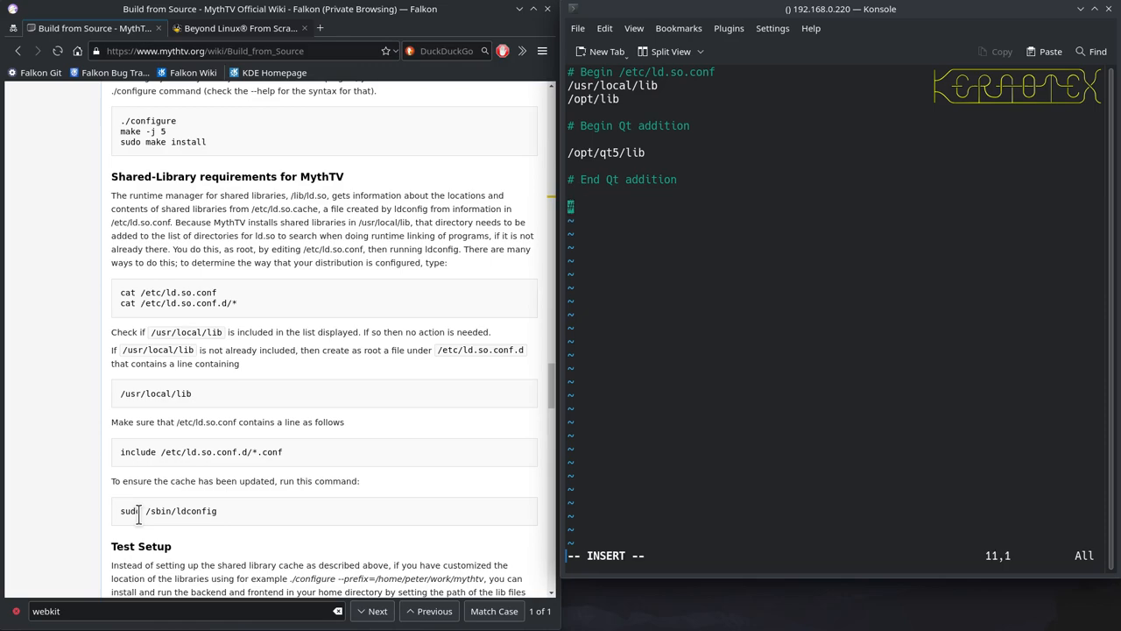
- Add the '# Begin MythTV addition' comment and the /opt/mythtv/lib path line
type("# B")
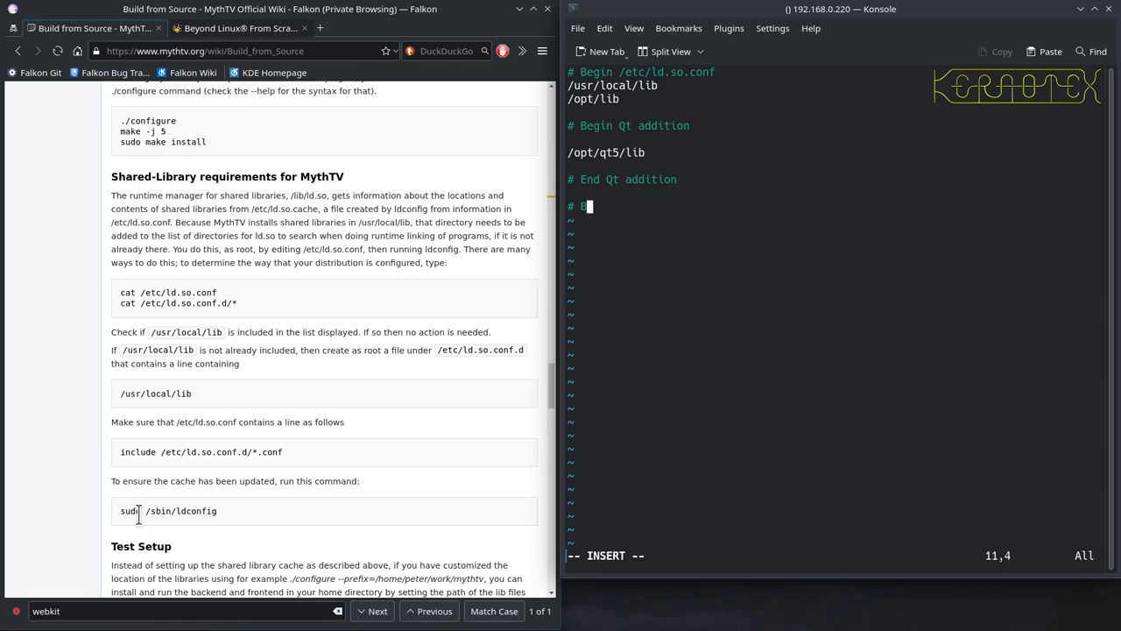
type("egin M")
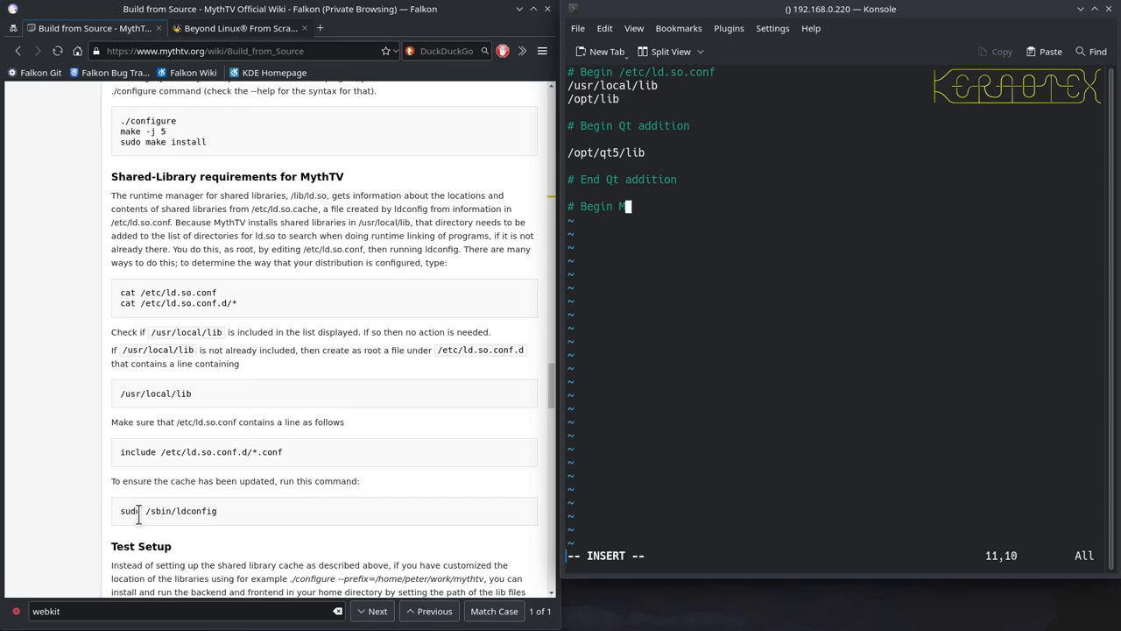
type("ythTV addition")
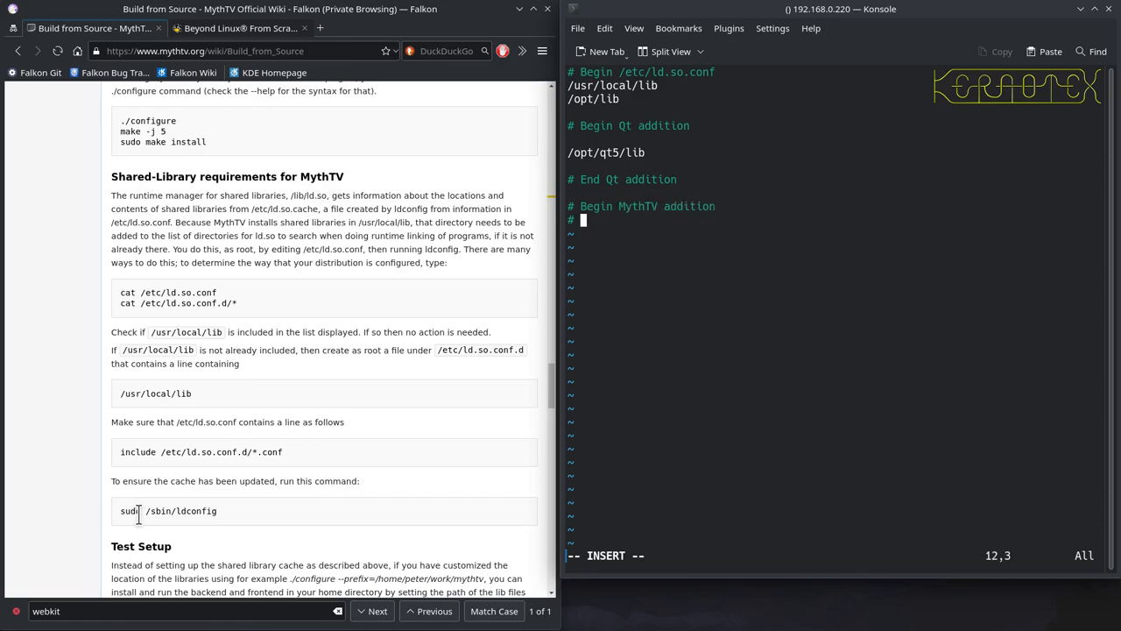
key("Return")
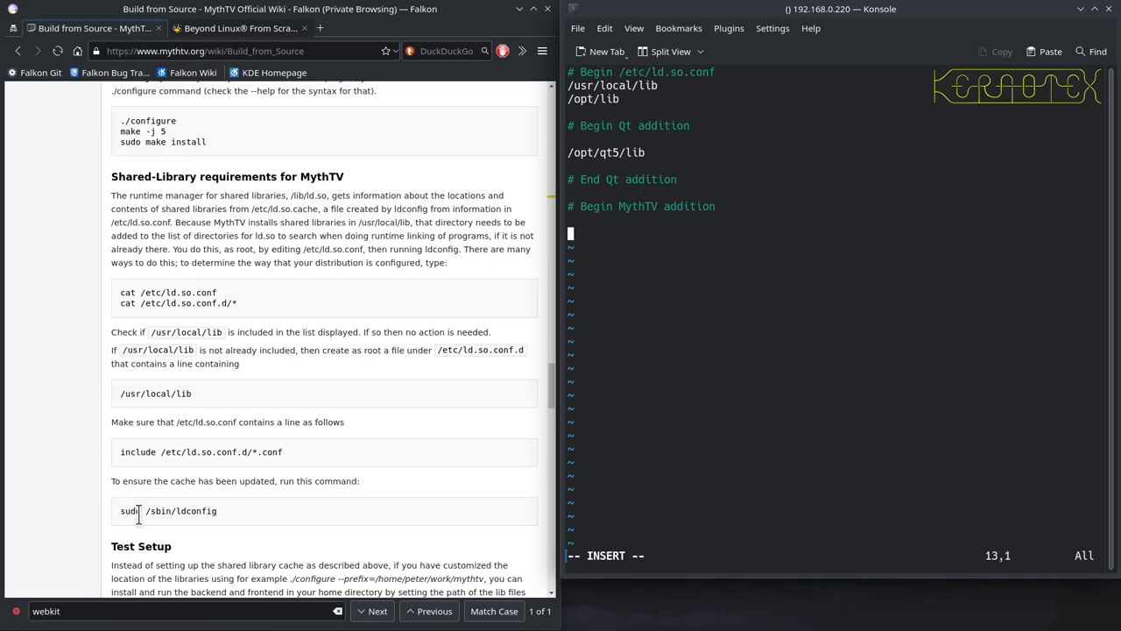
type("/opt/")
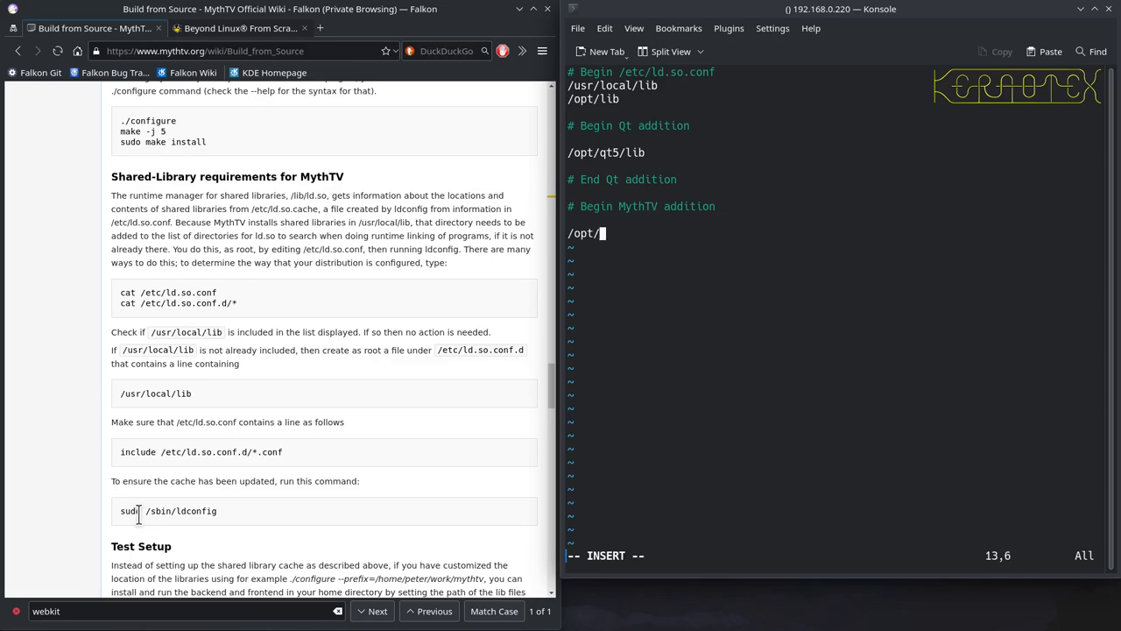
type("mythtv/li")
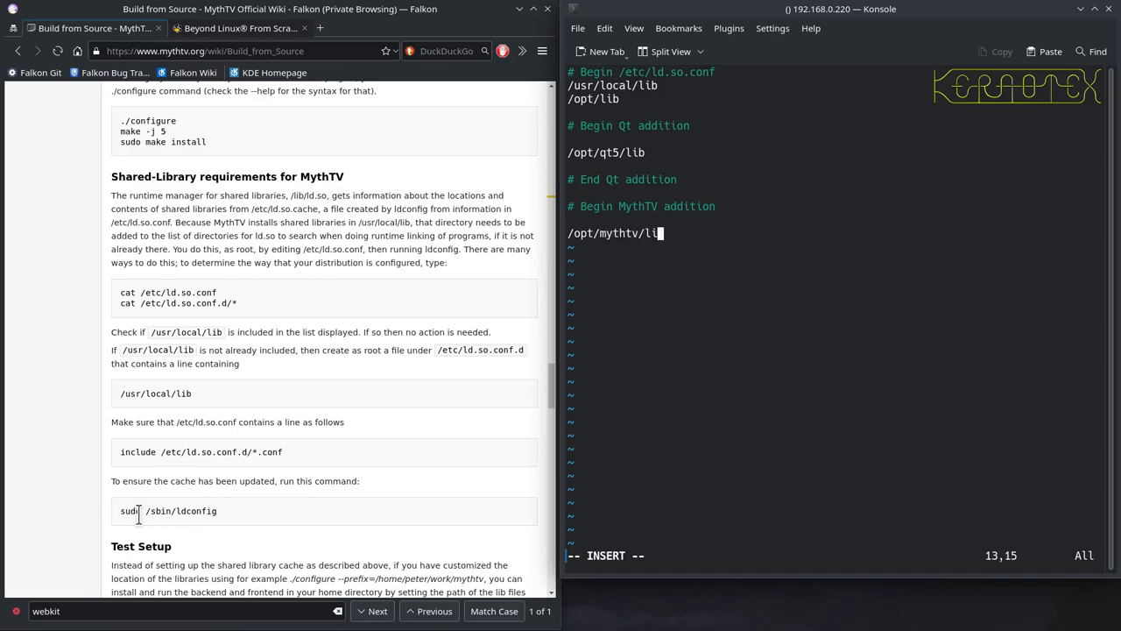
key("Return")
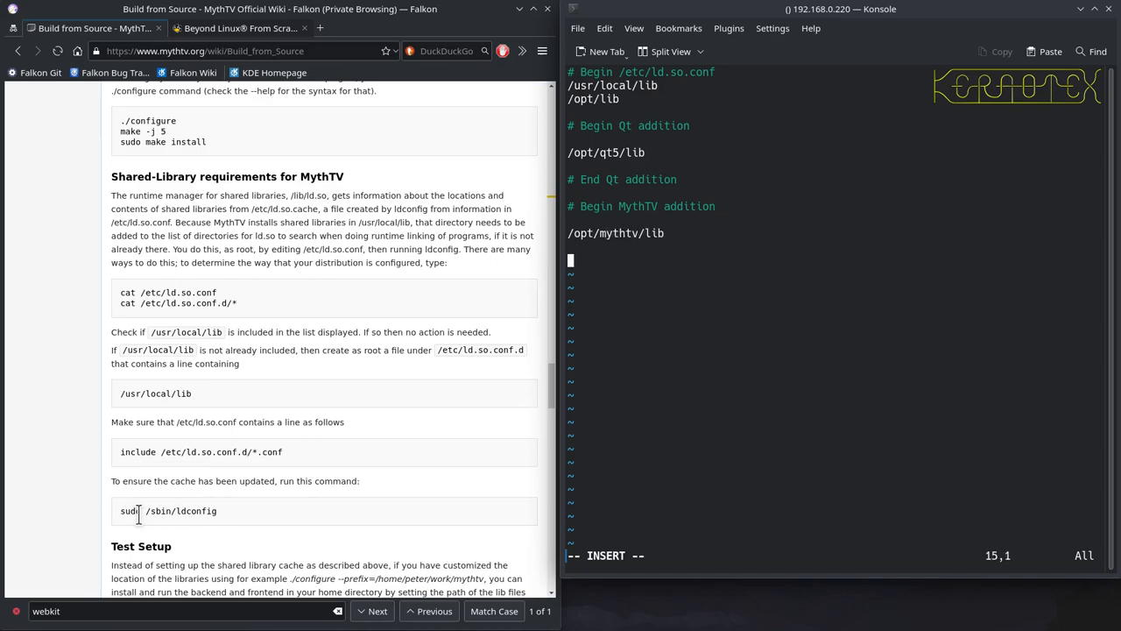
- Add the '# End MythTV addition' comment, fix its typo, and save the file
type("# Ent")
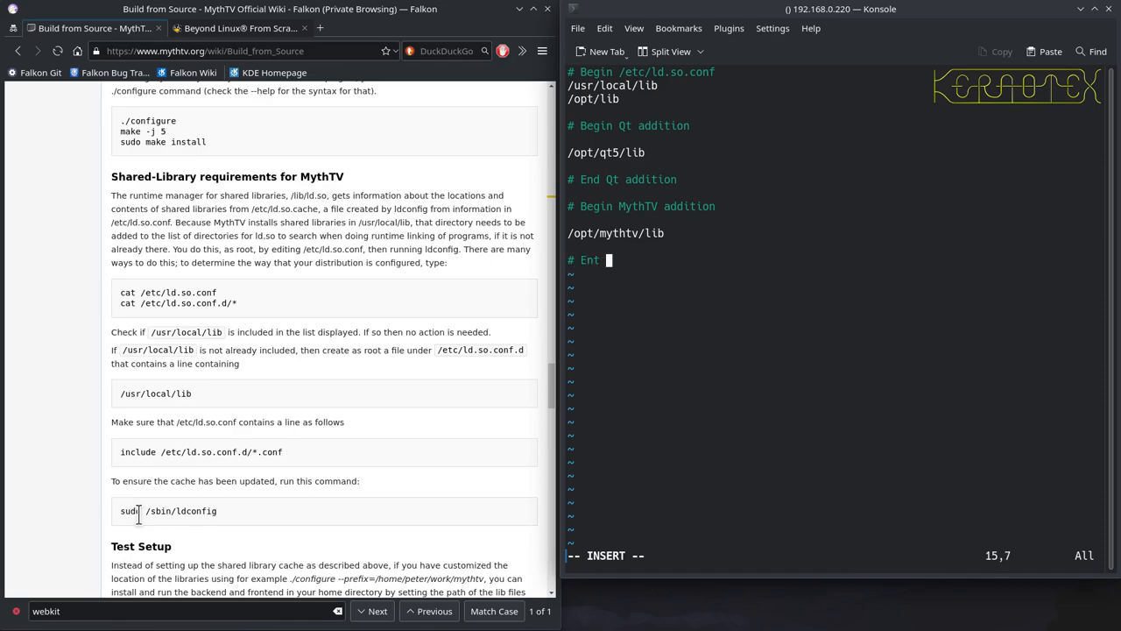
type("MythTV")
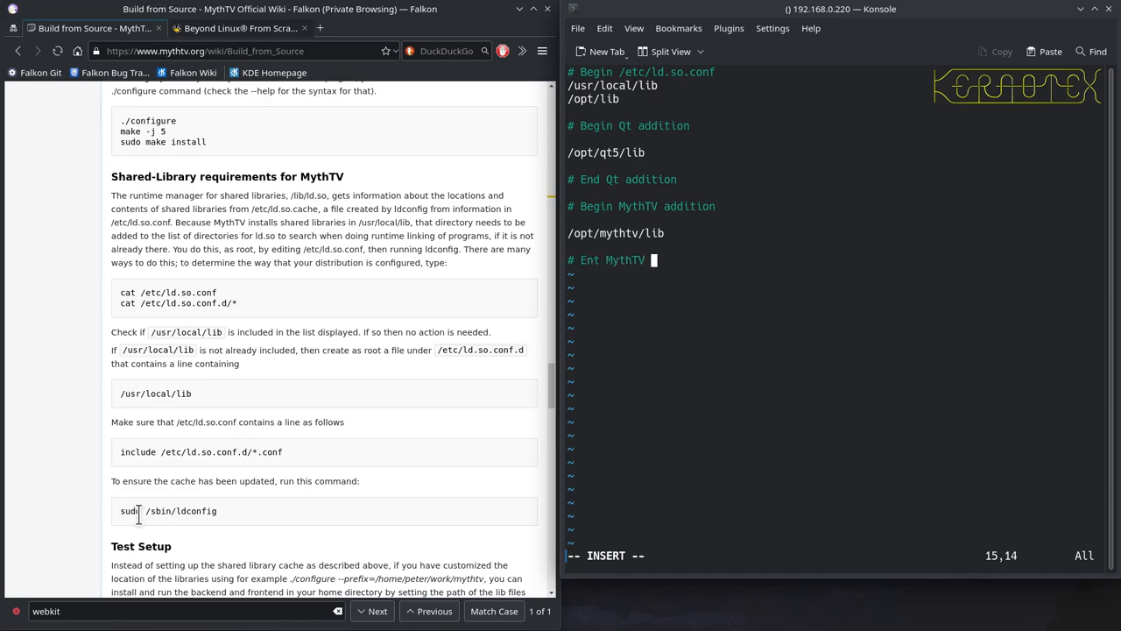
type("addition")
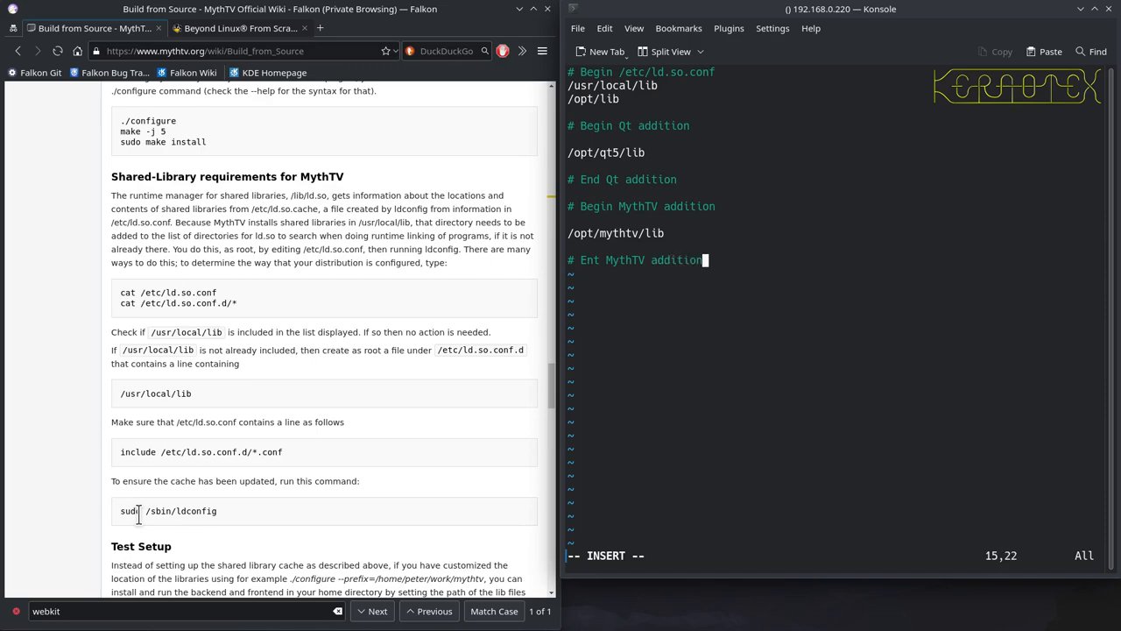
key("Left")
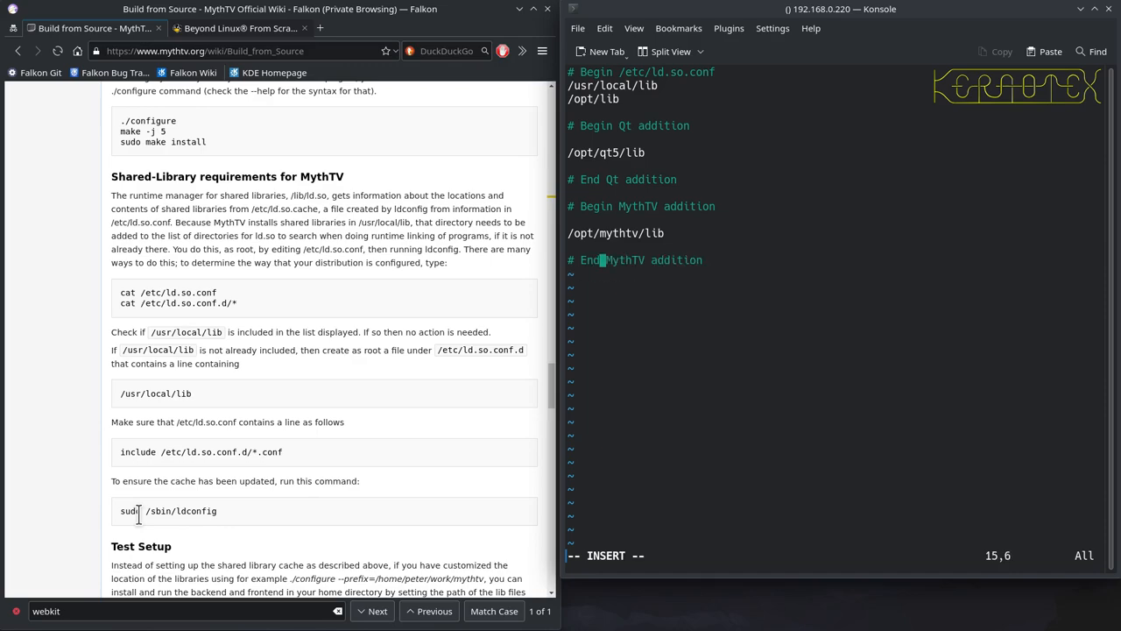
key("Escape")
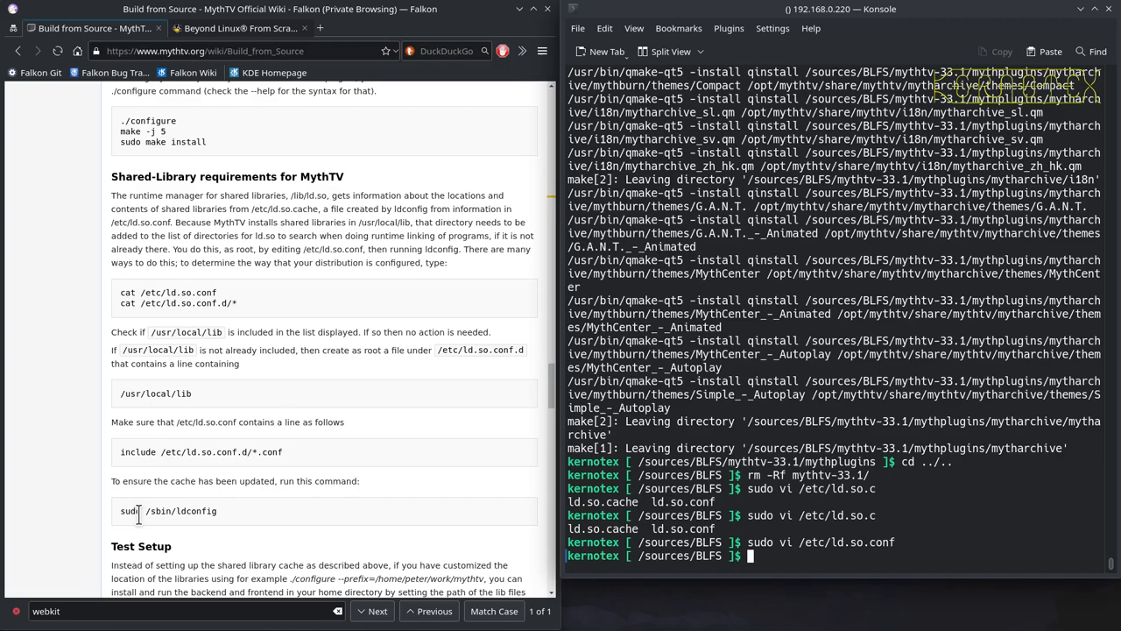
- Run sudo ldconfig to refresh the dynamic linker cache
type("sudo")
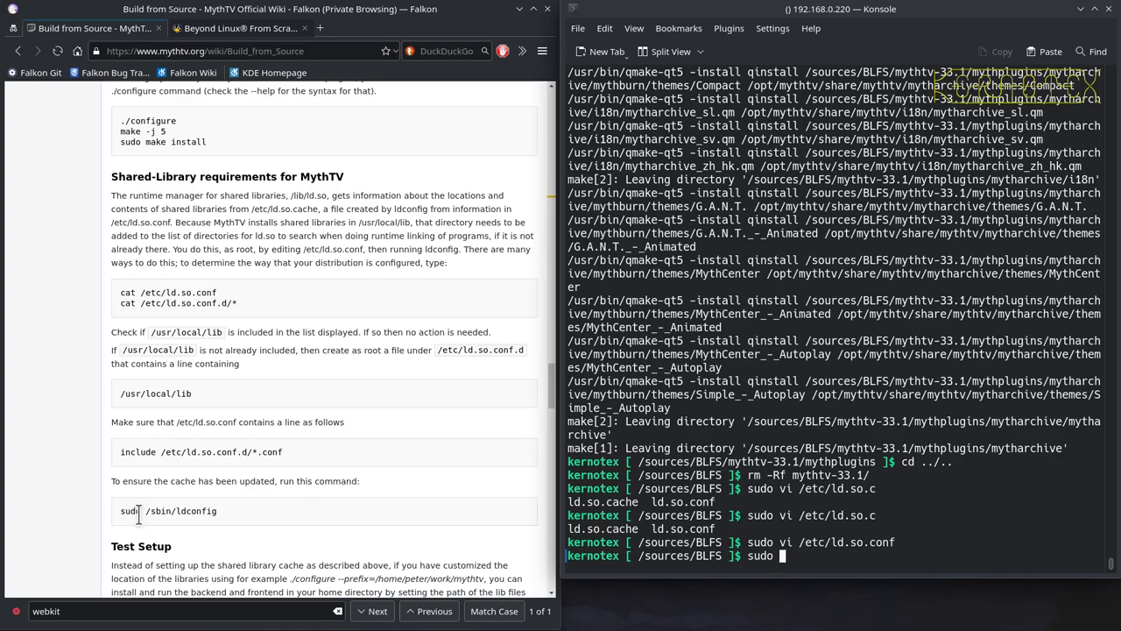
type("ldconfig")
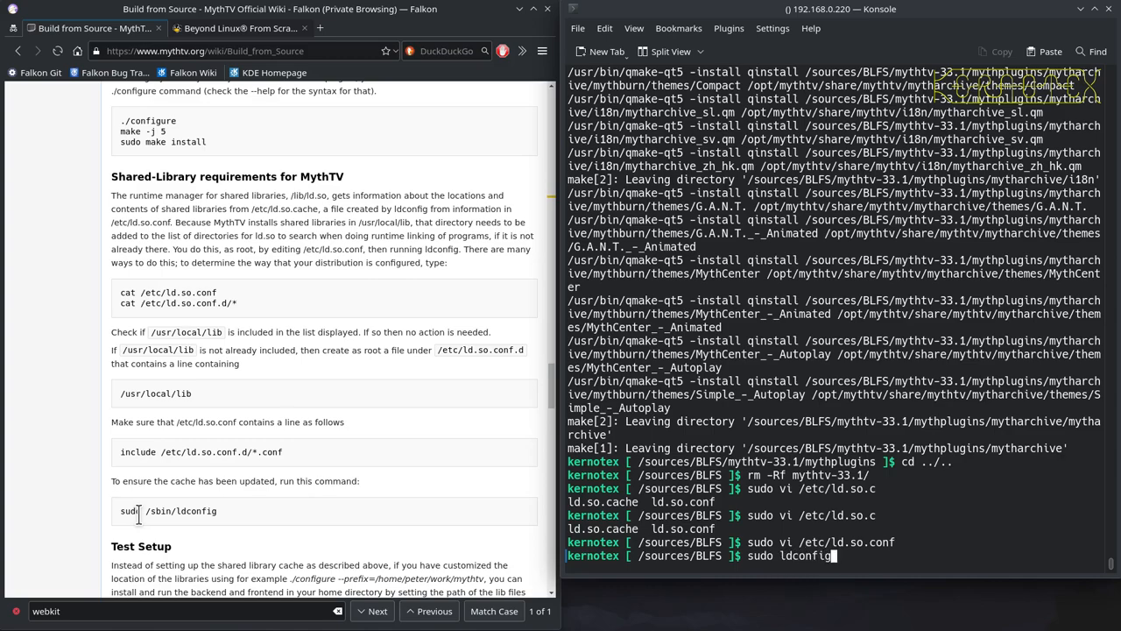
key("Return")
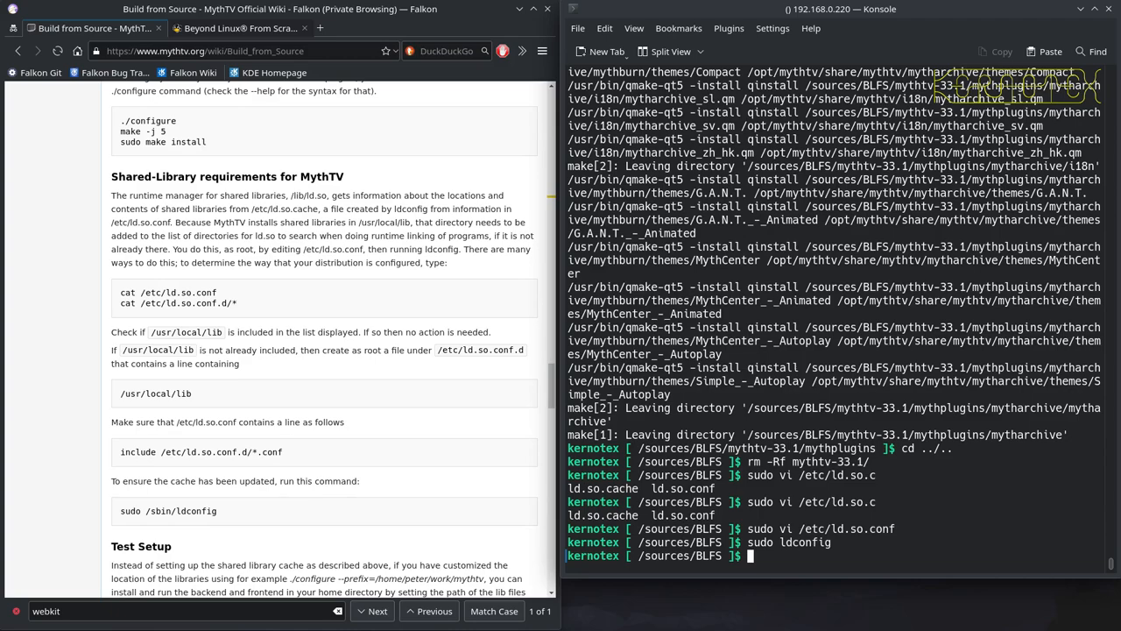
- List the installed MythTV executables in /opt/mythtv/bin with ls -l
type("ls -l")
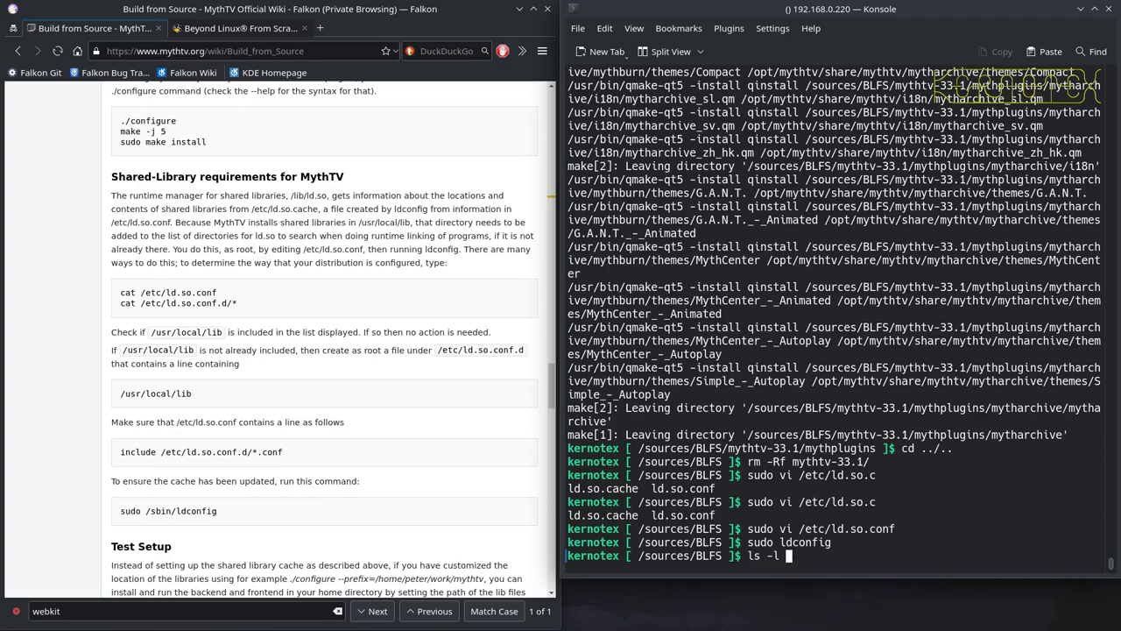
type("/opt/m")
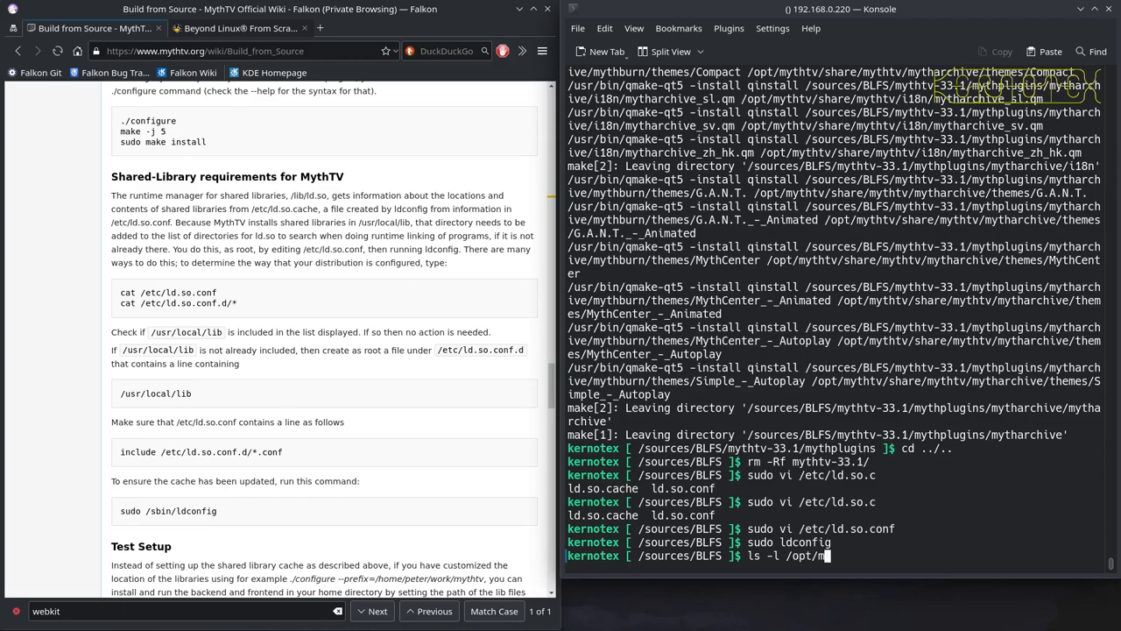
key("Return")
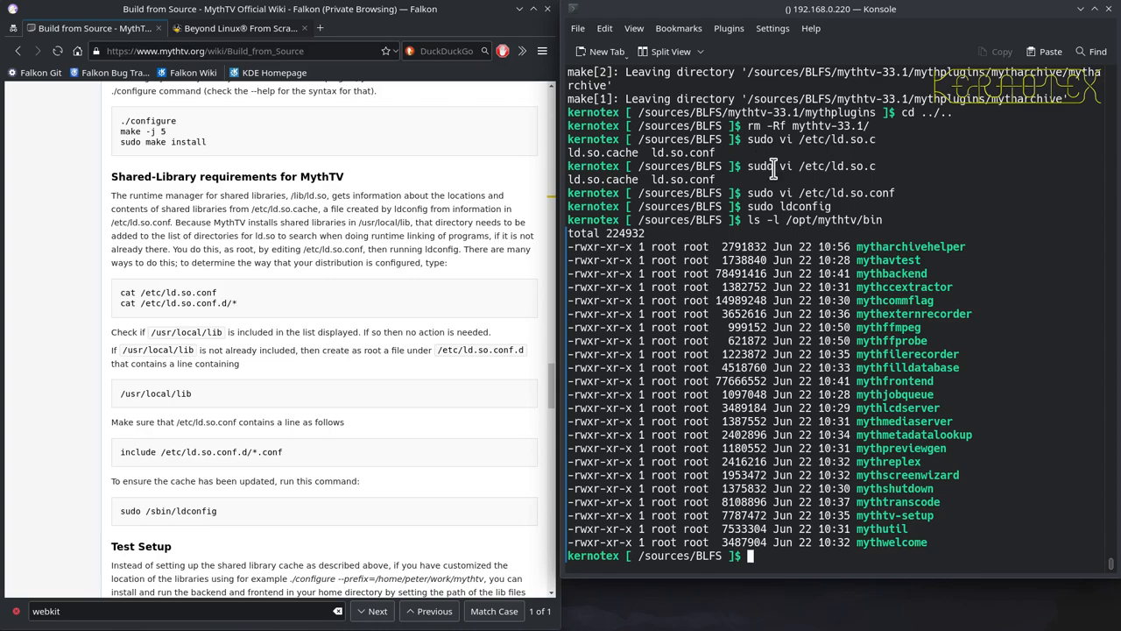
mouse_move(880, 359)
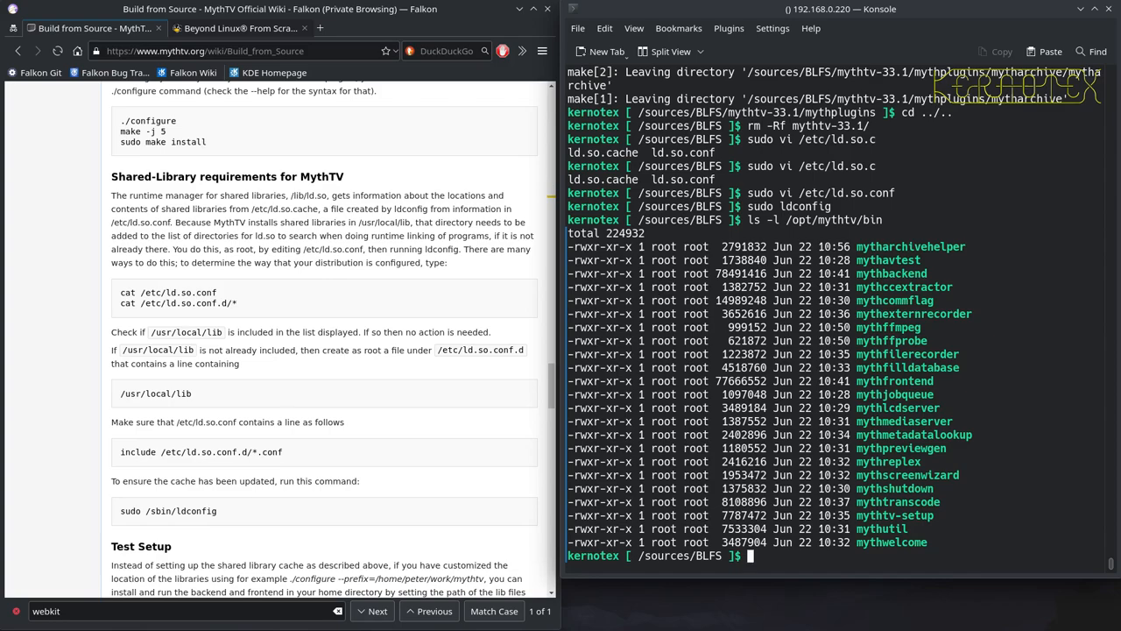
type("s")
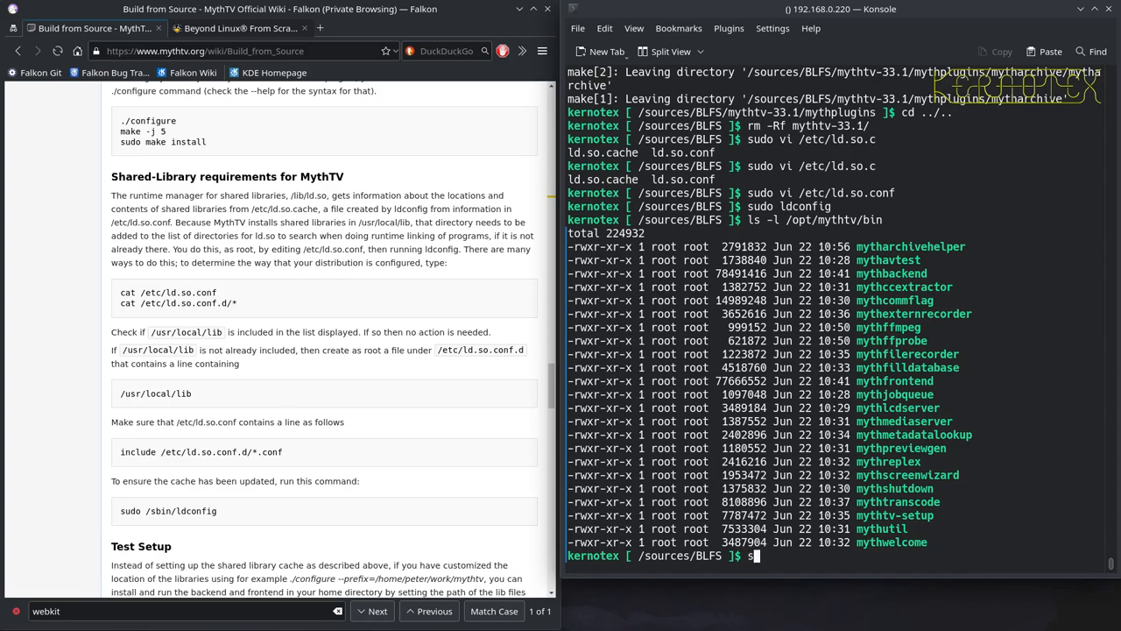
type("u vi")
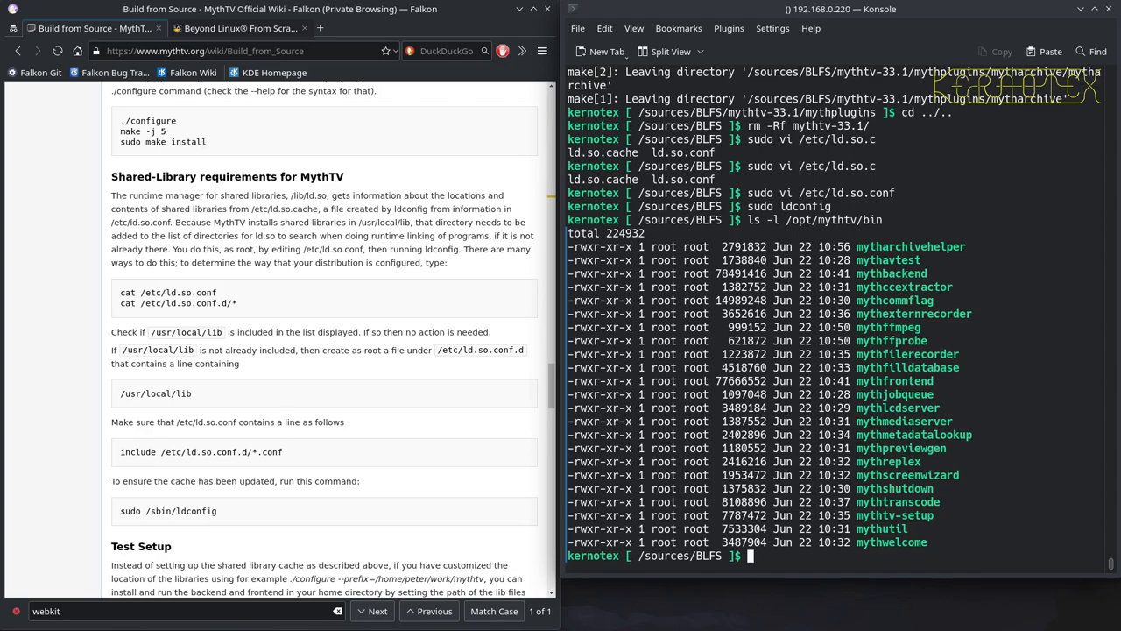
- Change into /etc/profile.d and list its scripts
type("cd /")
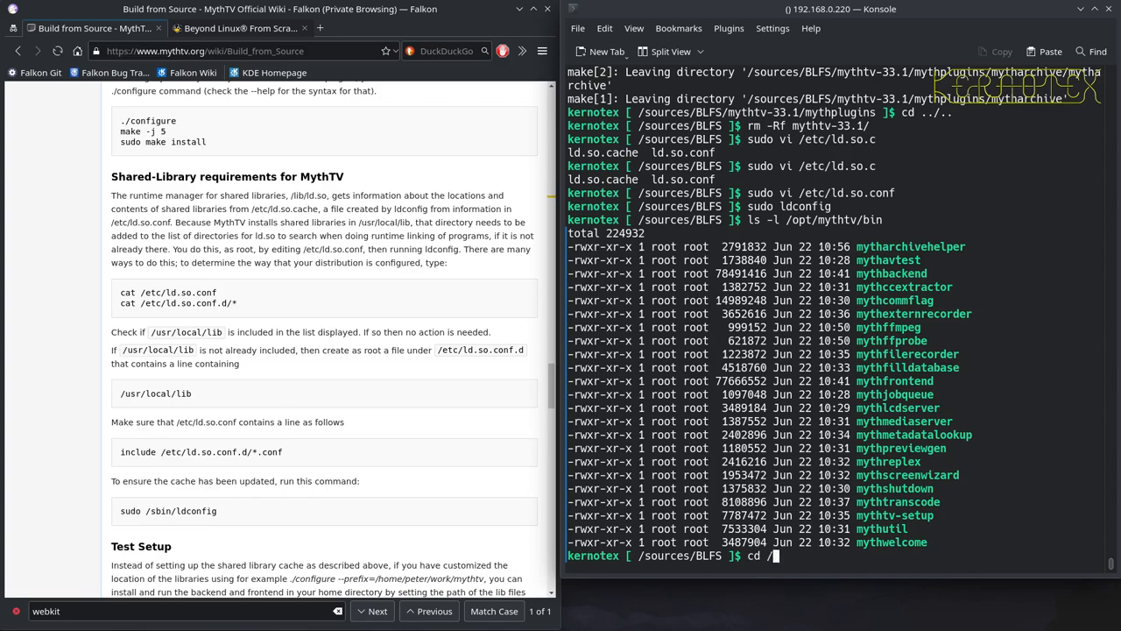
type("etc/pro")
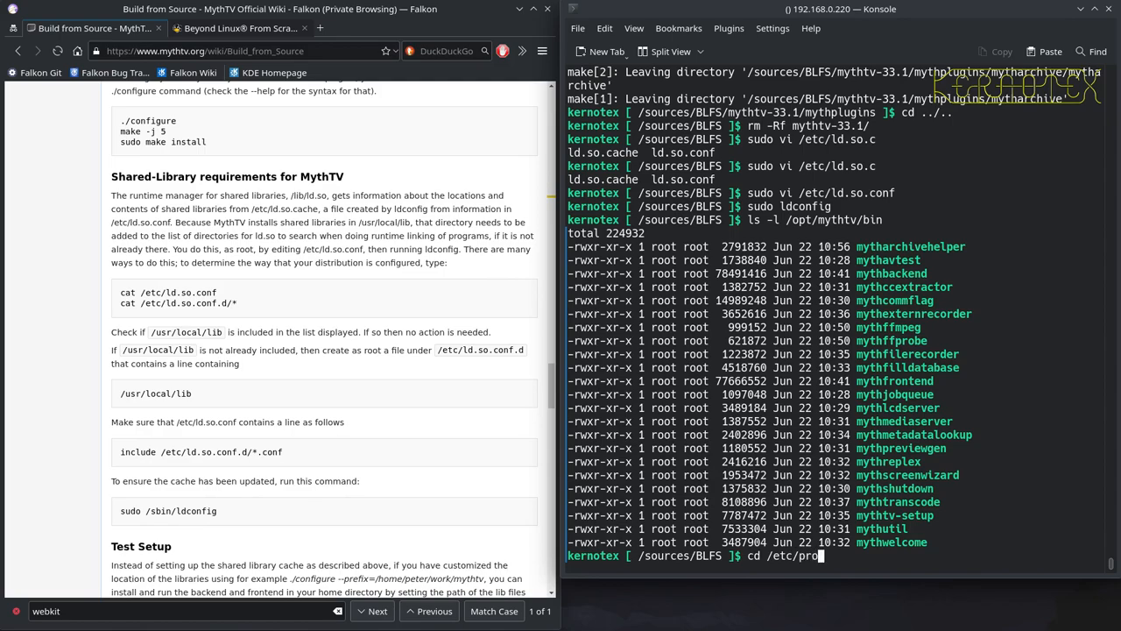
key("Return")
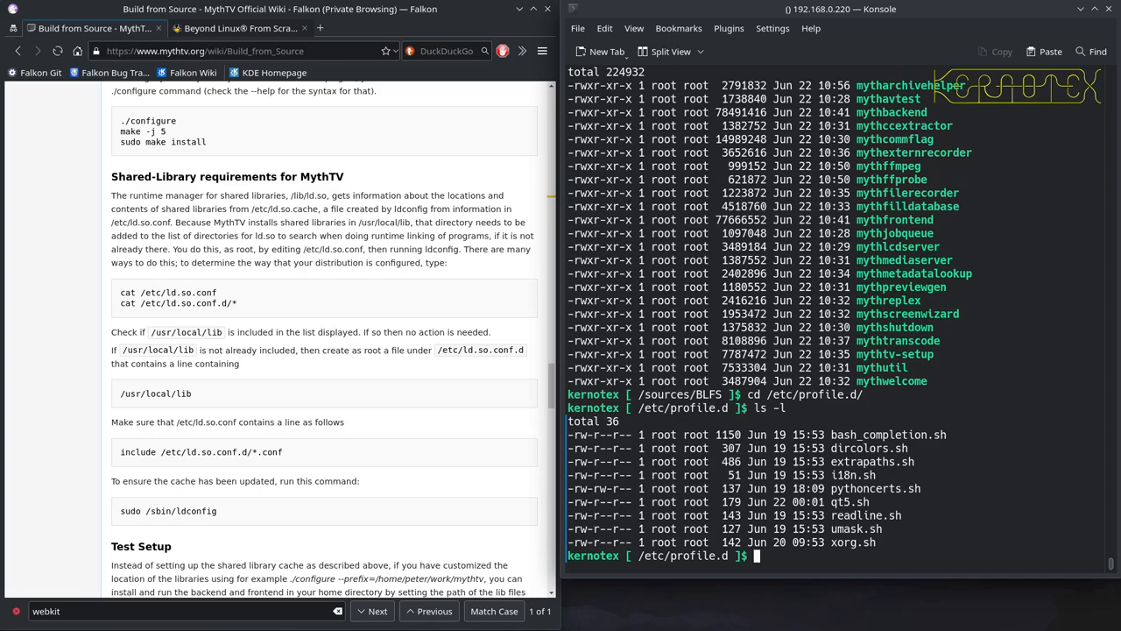
- Print the contents of i18n.sh and qt5.sh
type("cat")
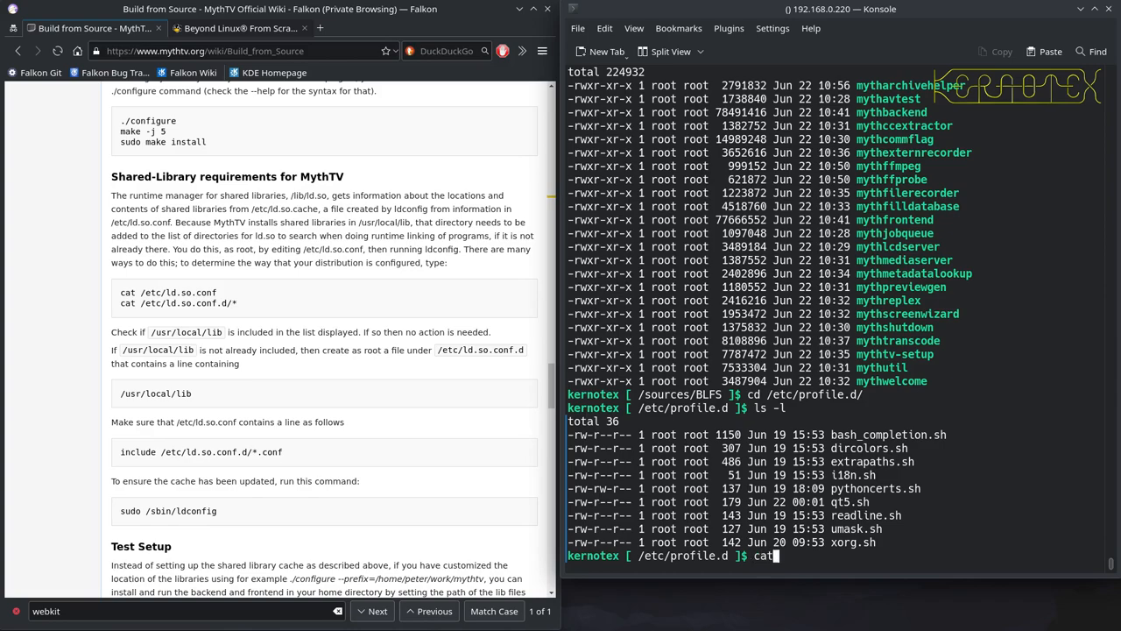
key("Return")
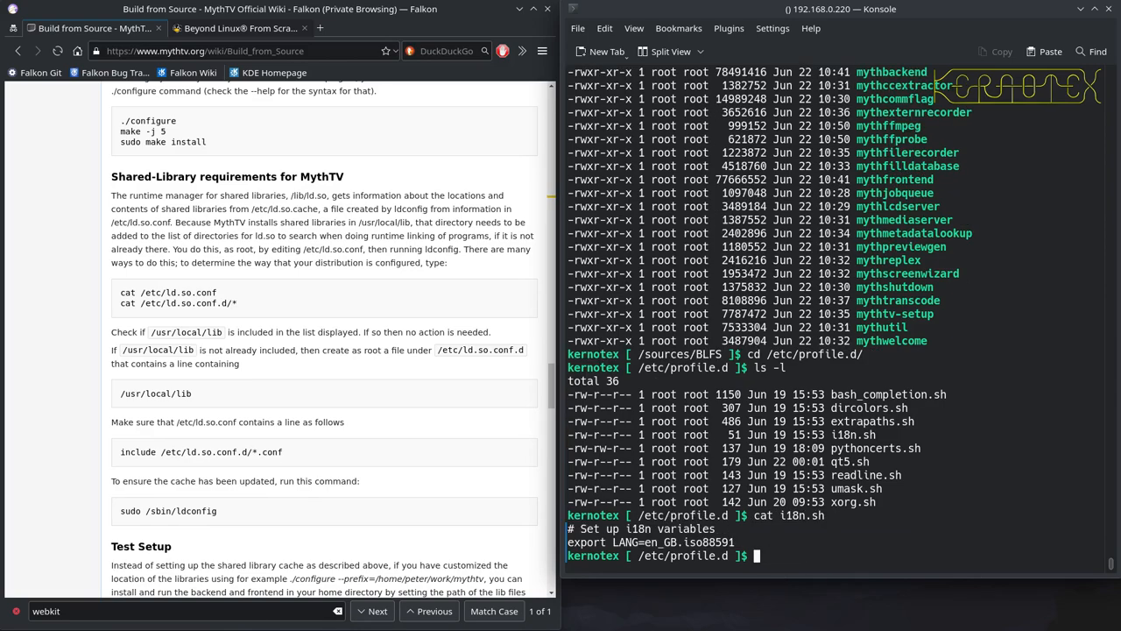
type("cat i18n.s")
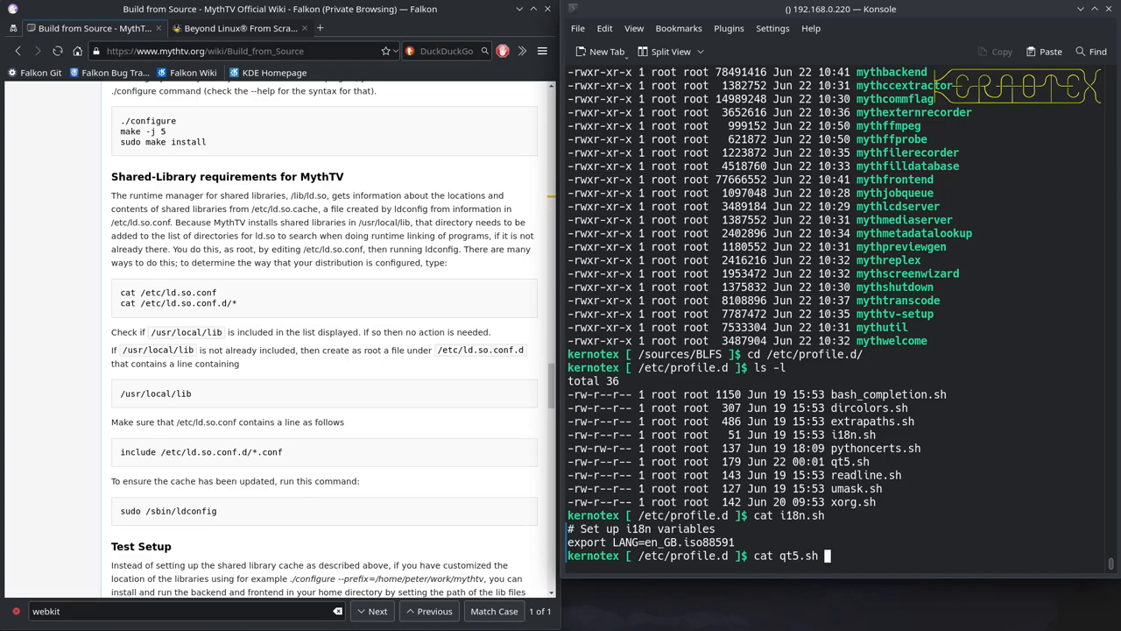
key("Return")
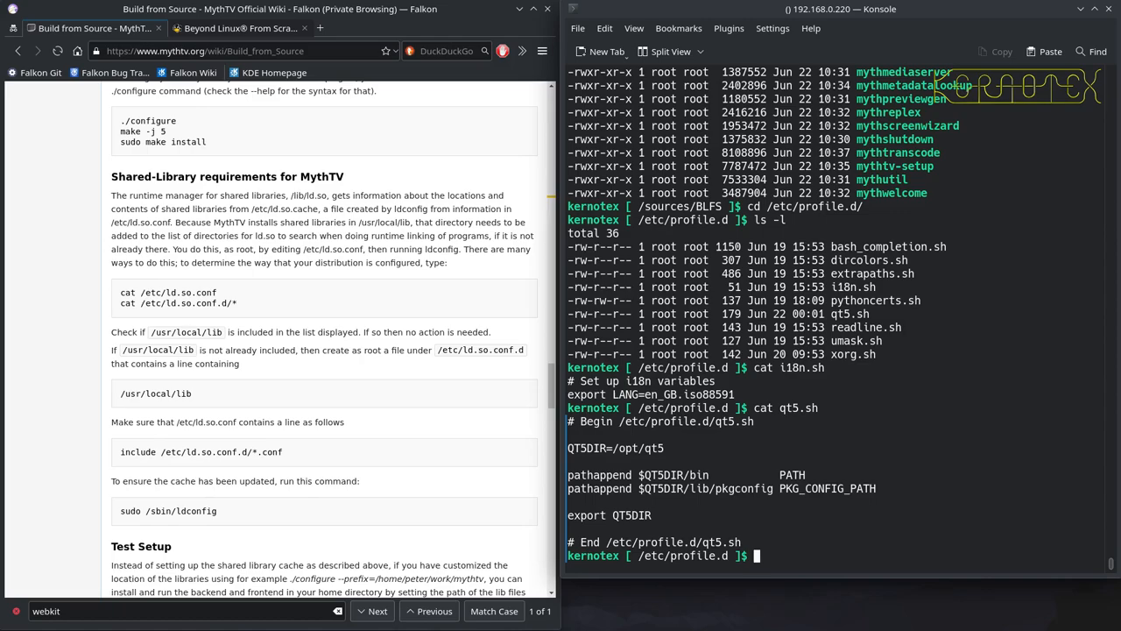
type("cat qt5.sh")
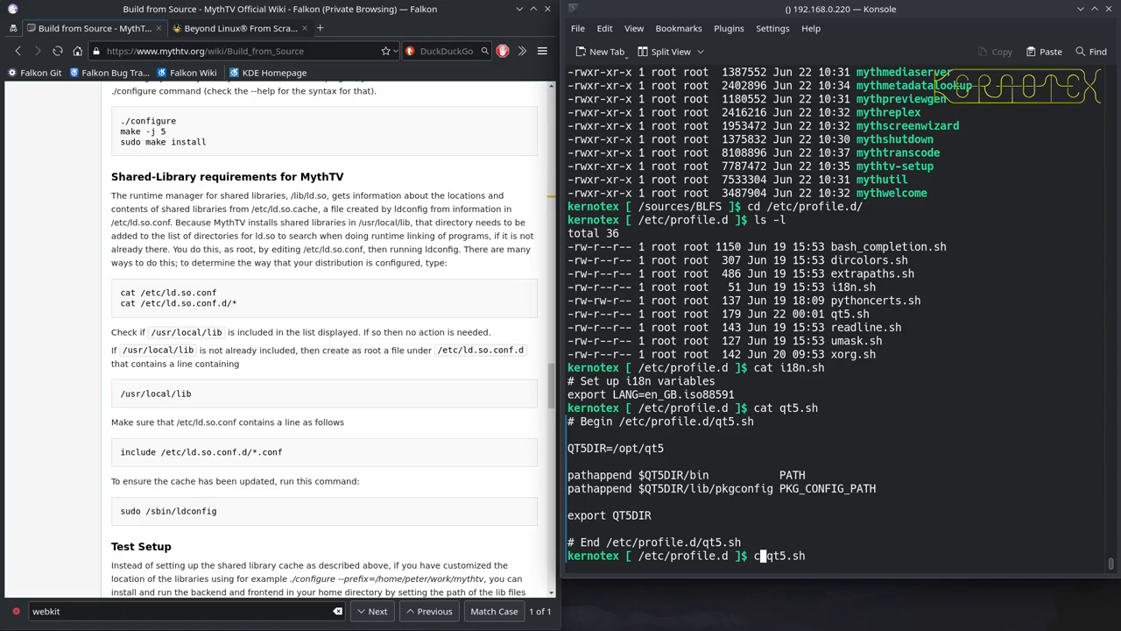
- Copy qt5.sh to mythtv.sh, retrying with sudo after the permission-denied error
type("p qt5.sh")
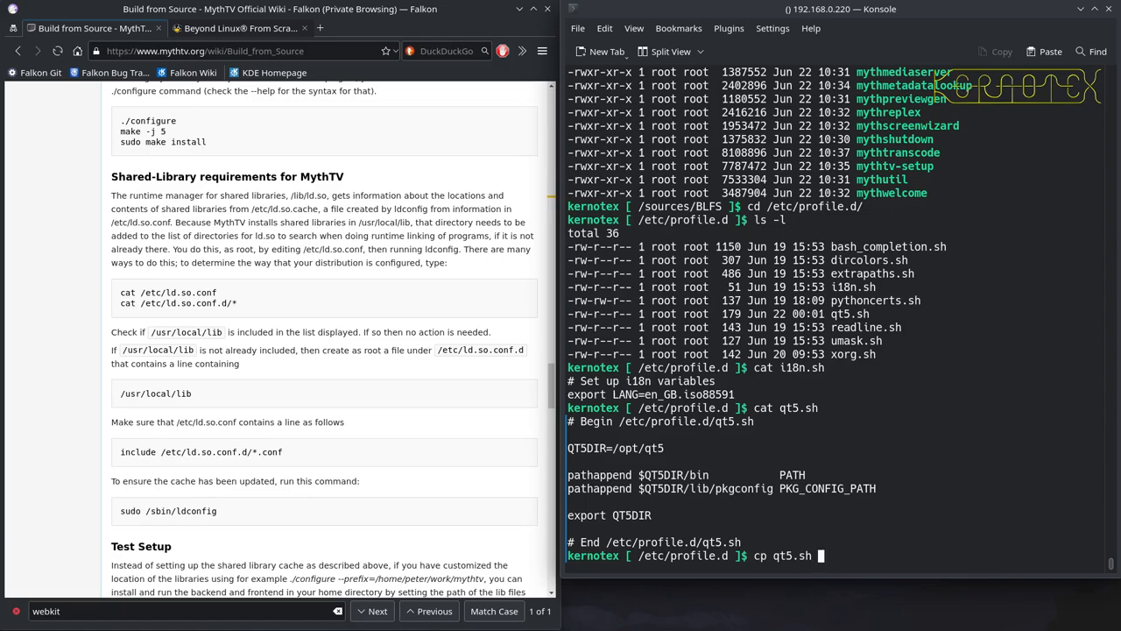
type("mythtv.s")
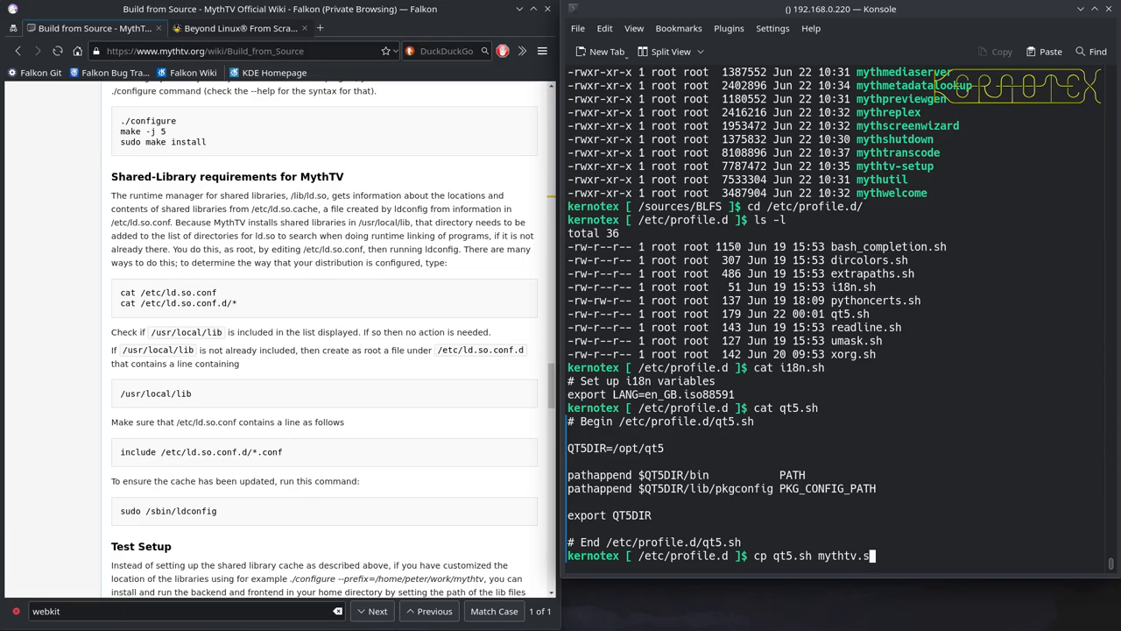
type("h")
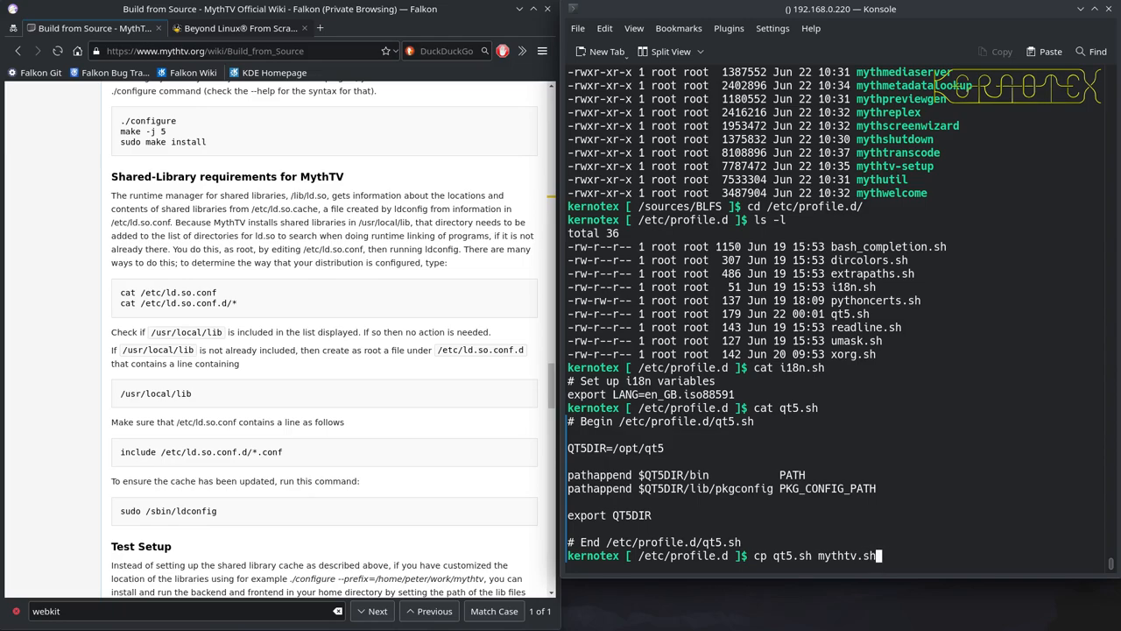
key("Return")
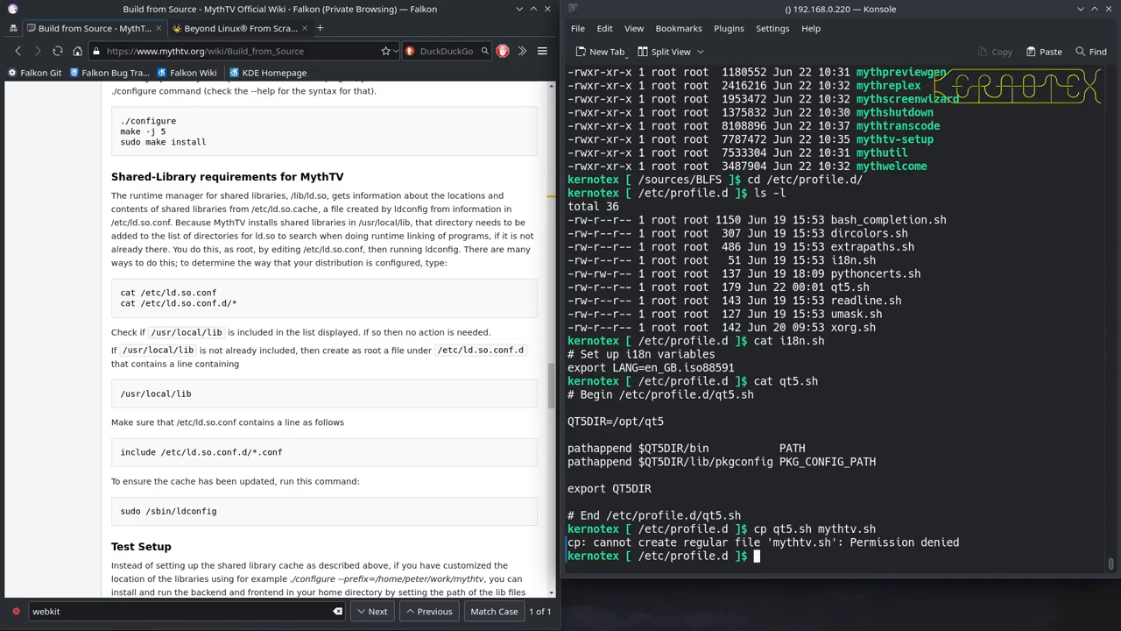
type("sudo cp qt5.sh mythtv.sh")
type("ls")
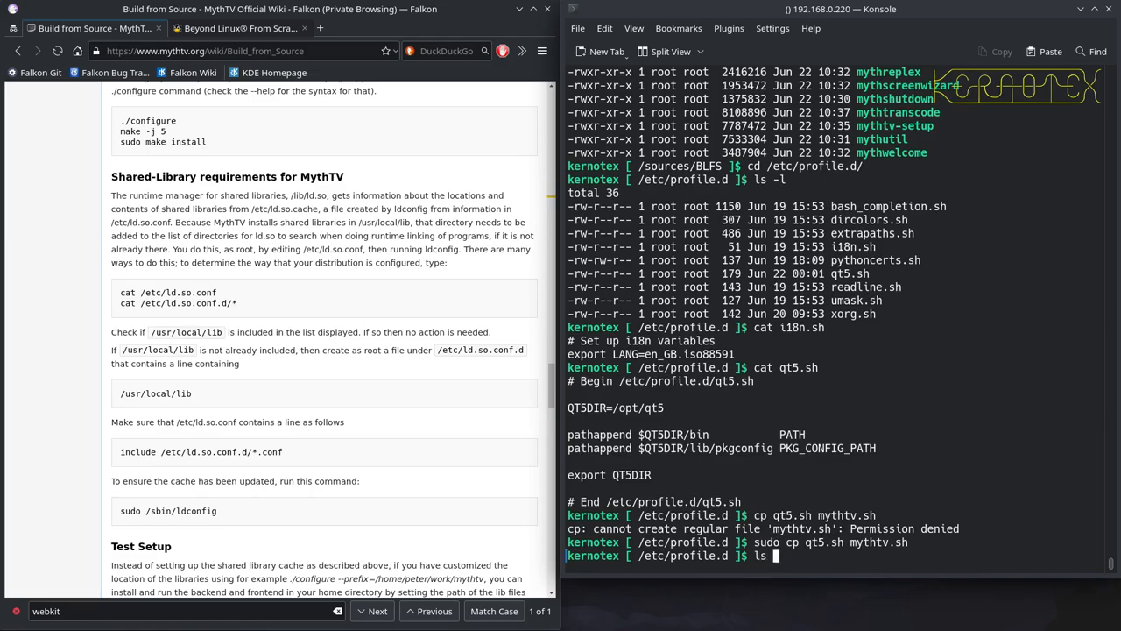
type(" -l")
key("Return")
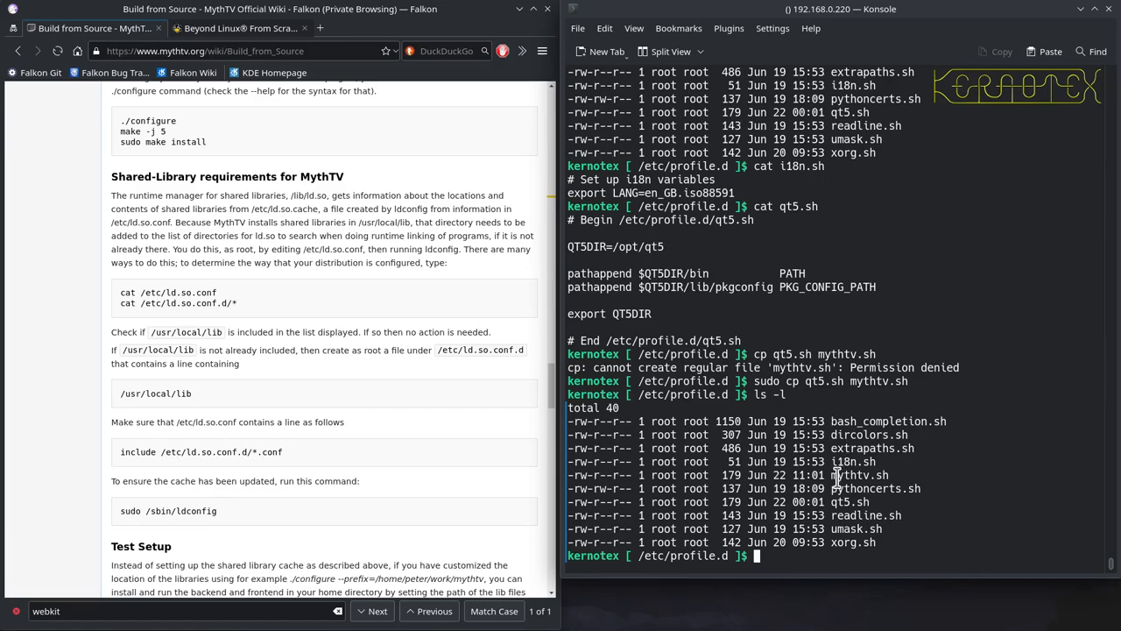
- Edit mythtv.sh with sudo vi so its pathappend adds /opt/mythtv/bin
type("sudo")
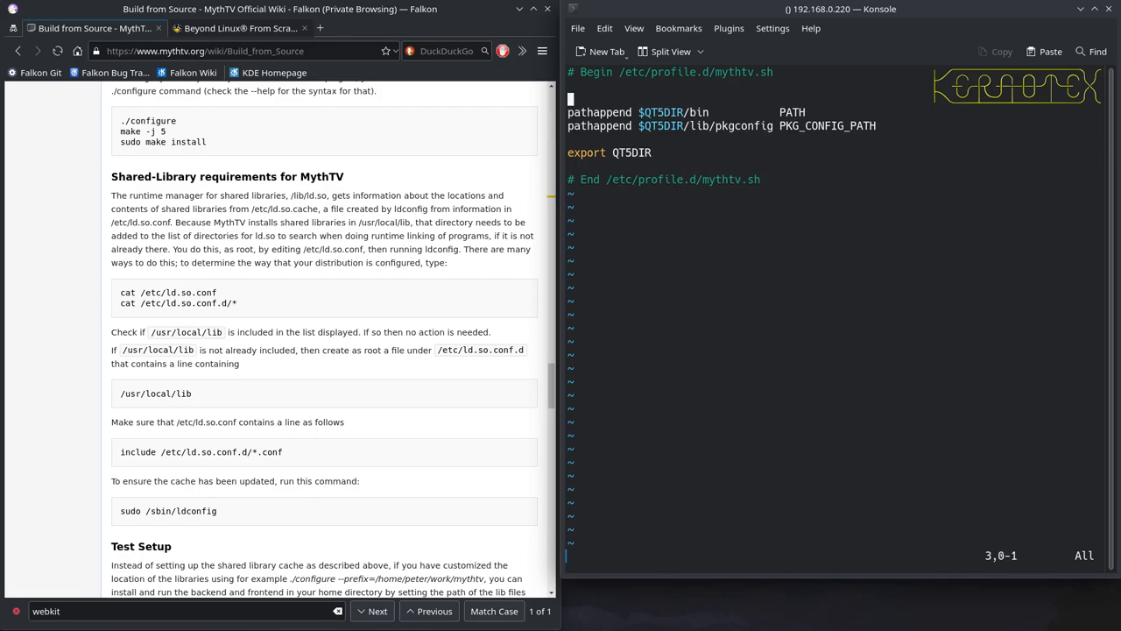
key("Down")
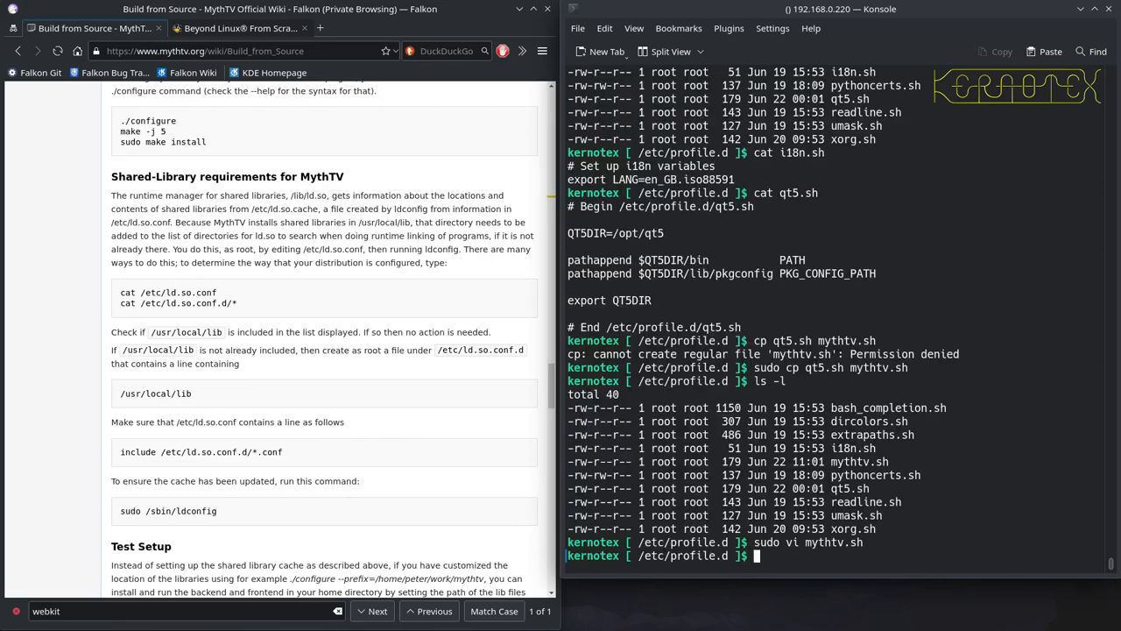
type("ls -l /opt/my")
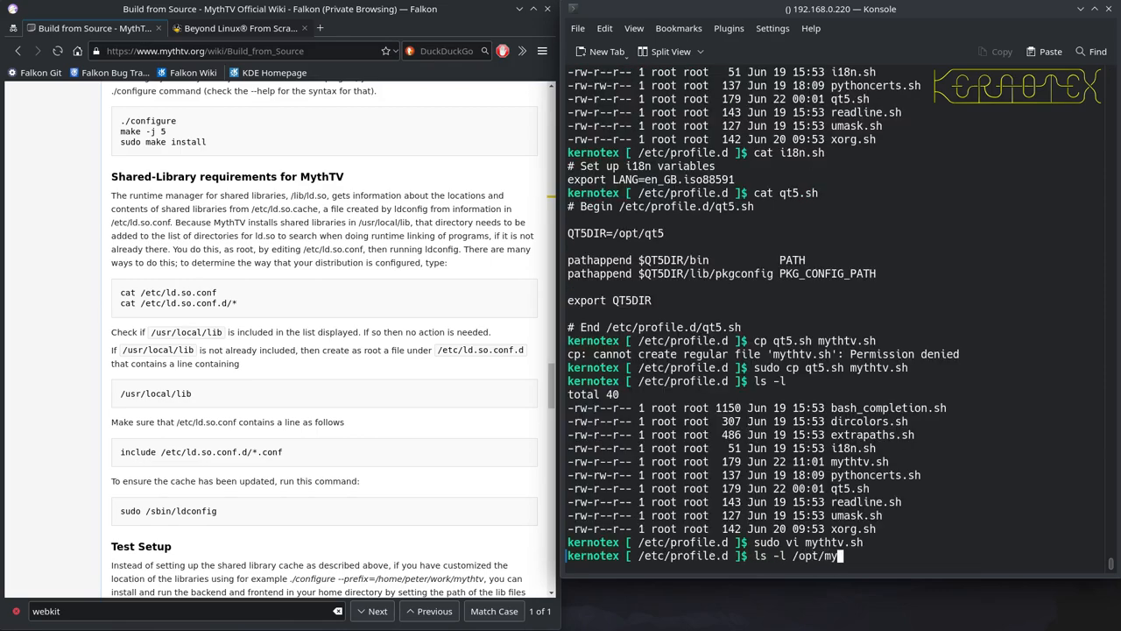
type("thtv/lib/")
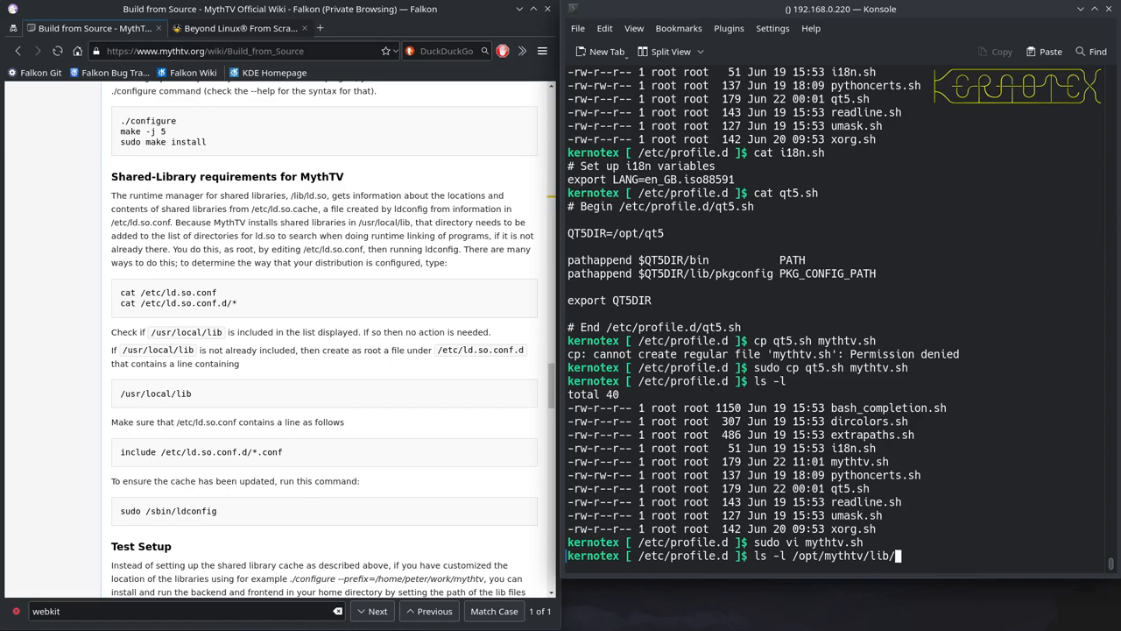
type("pk")
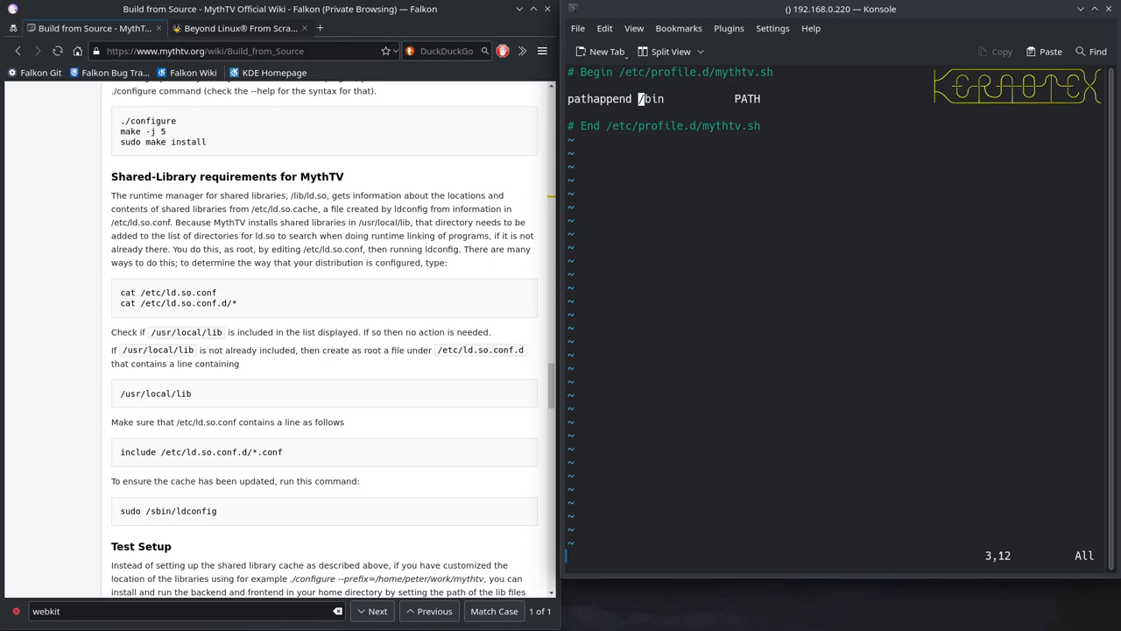
key("i")
type("/opt")
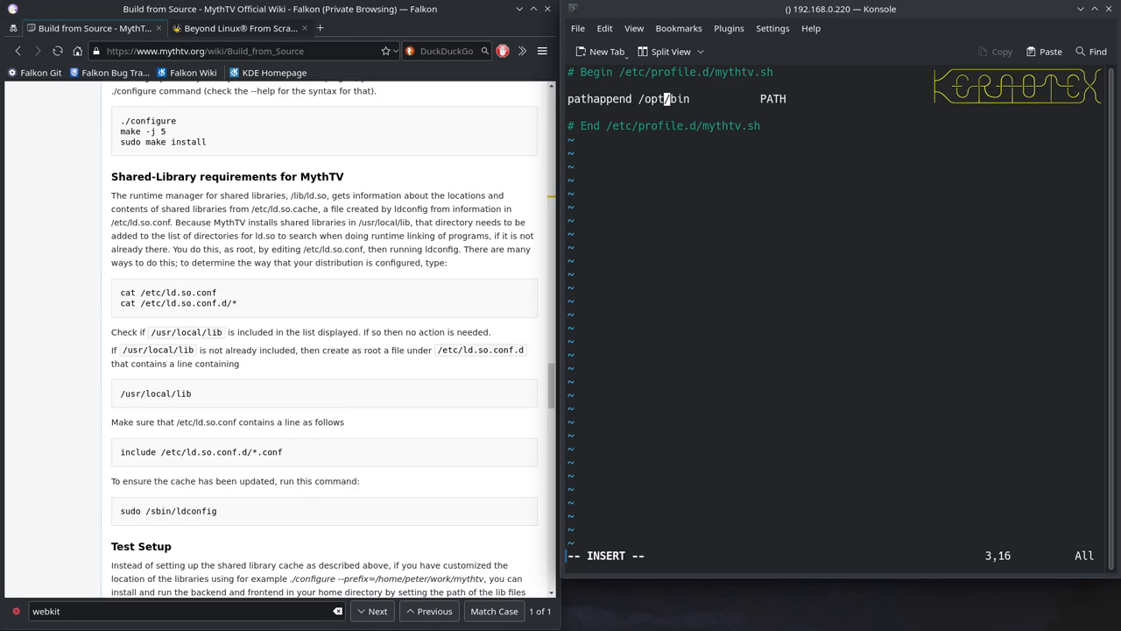
type("mythtv/lib/pk^C")
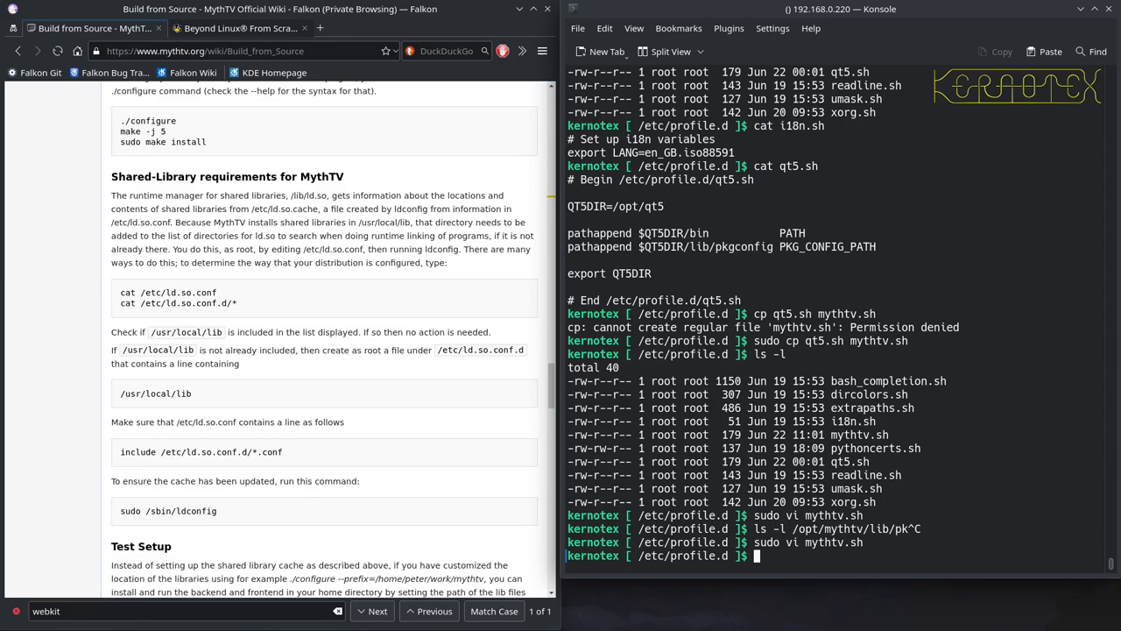
- Echo $PATH, source /etc/profile, and confirm /opt/mythtv/bin is now in PATH
type("ech")
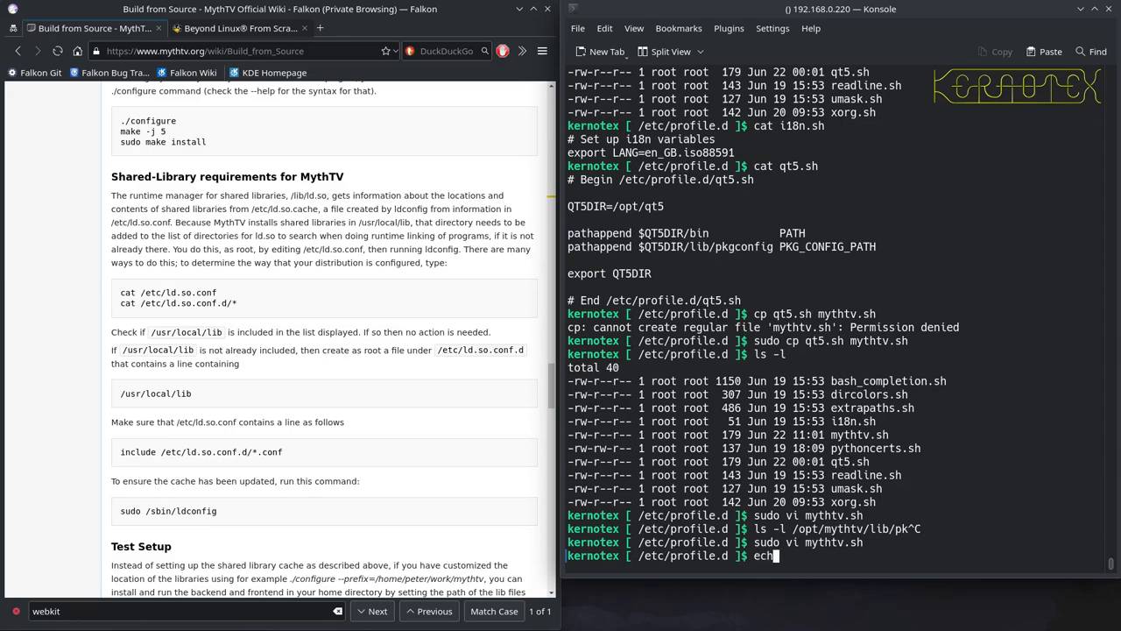
type("o $PATH")
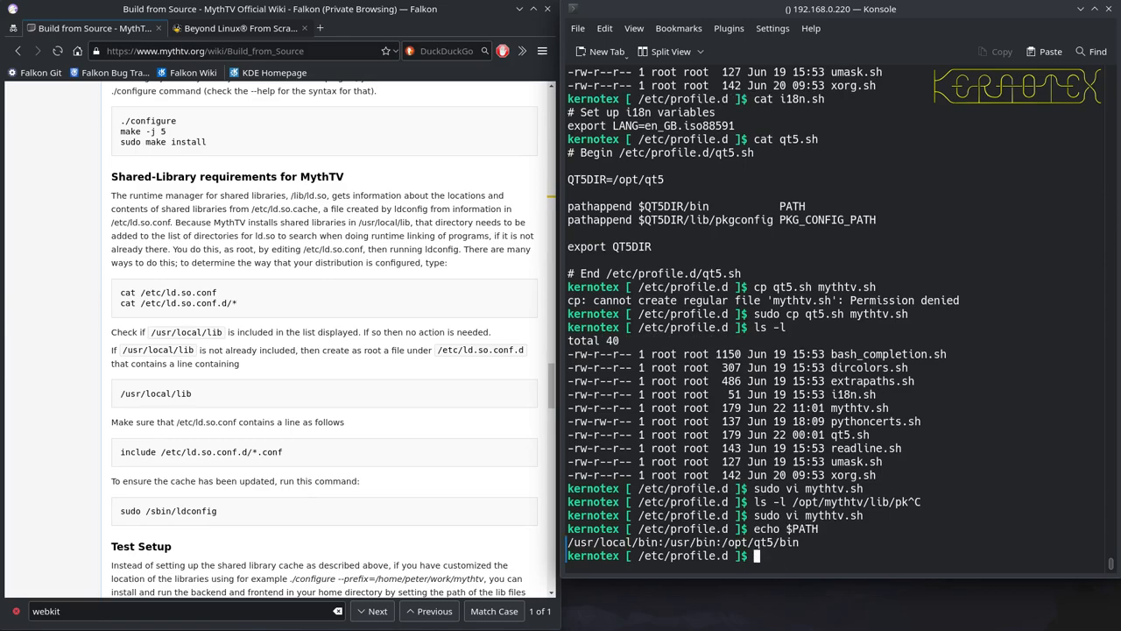
type("source")
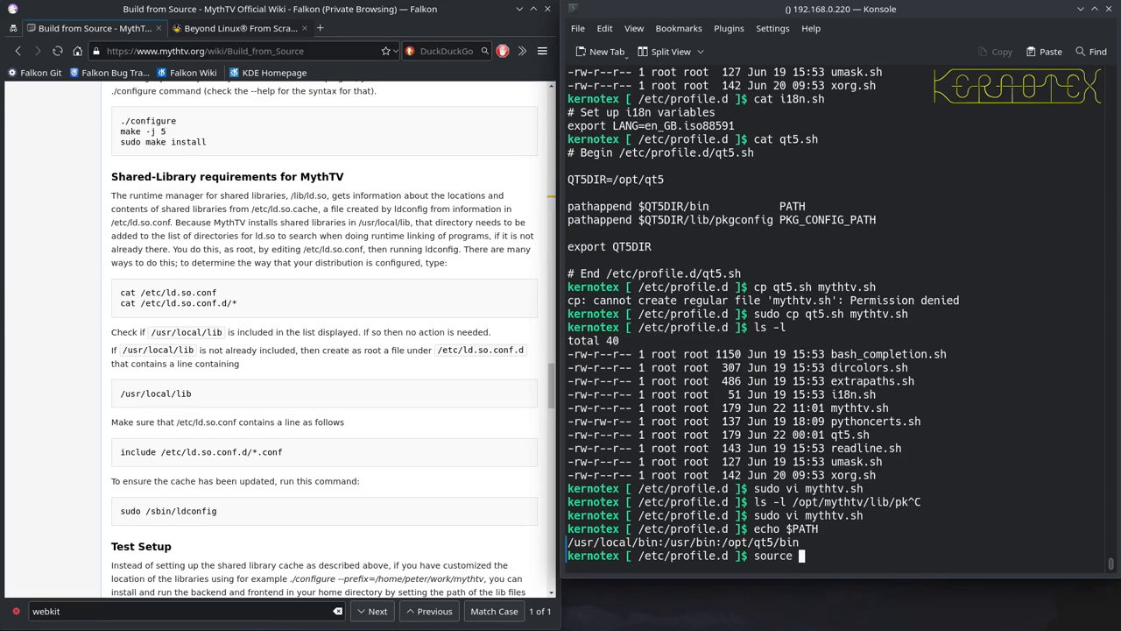
type("/etc/profil")
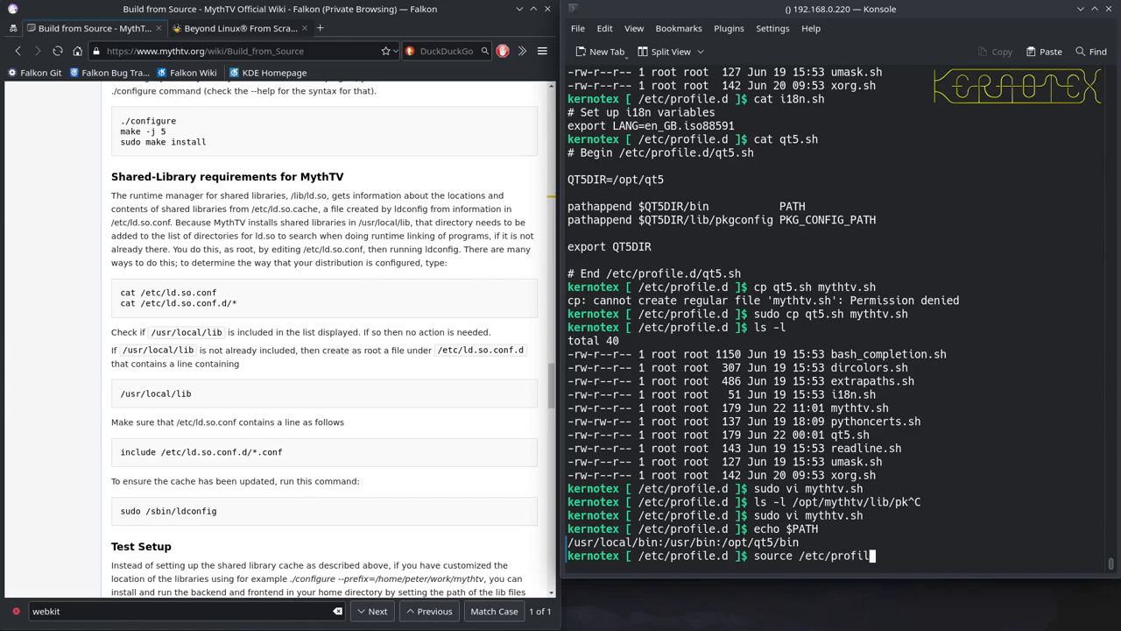
key("Return")
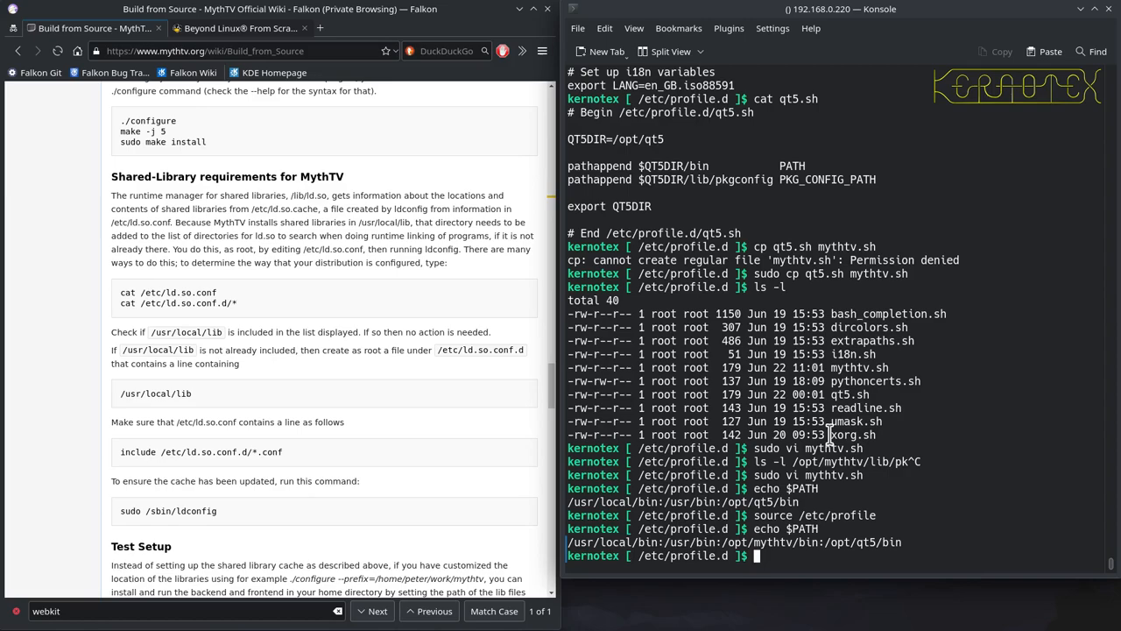
mouse_move(829, 434)
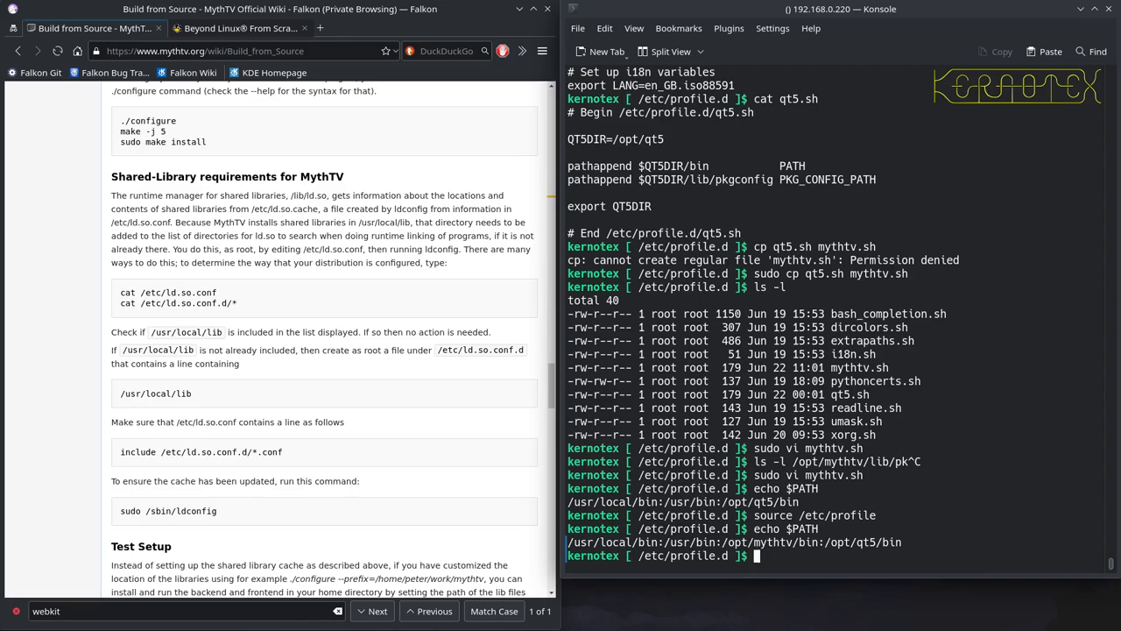
- Begin typing the 'sudo useradd --system' command in Konsole
type("sudo use")
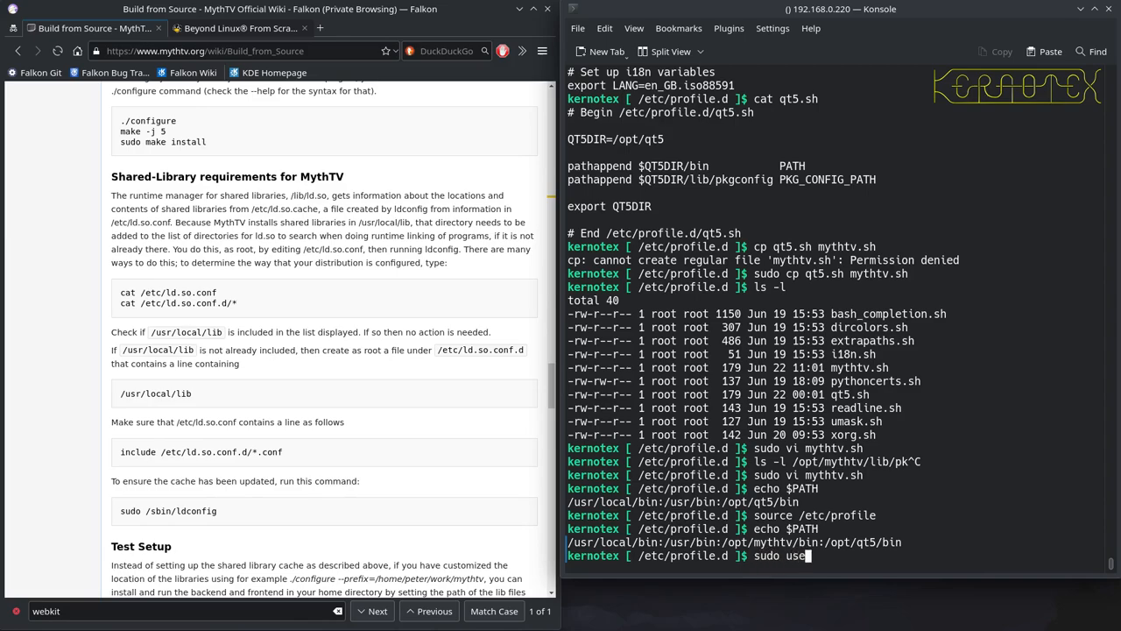
type("radd")
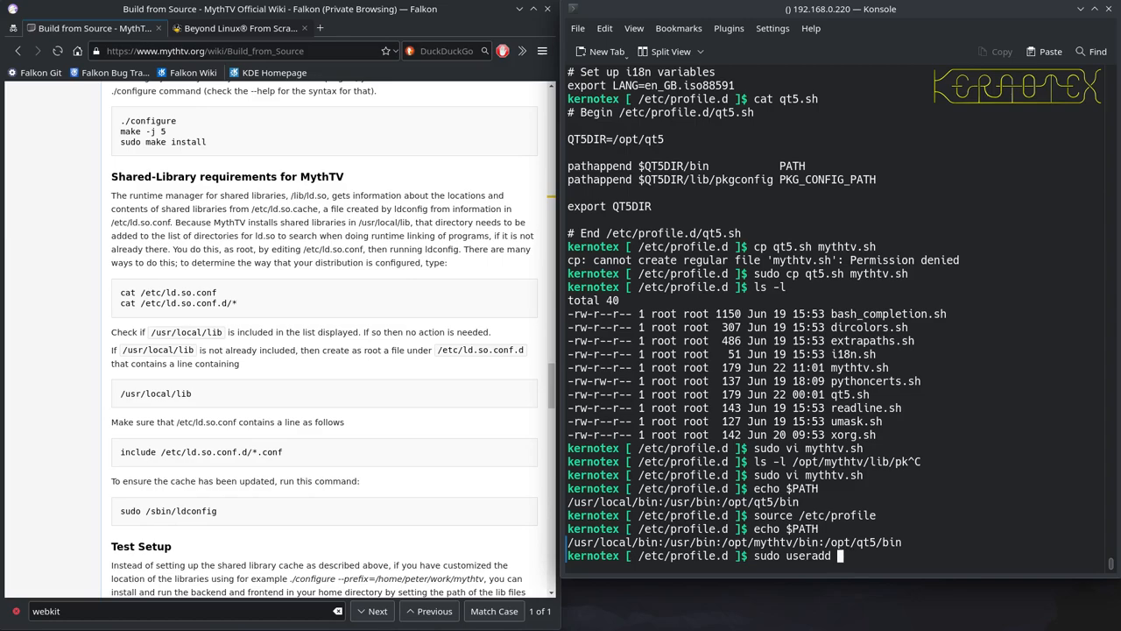
type("--system")
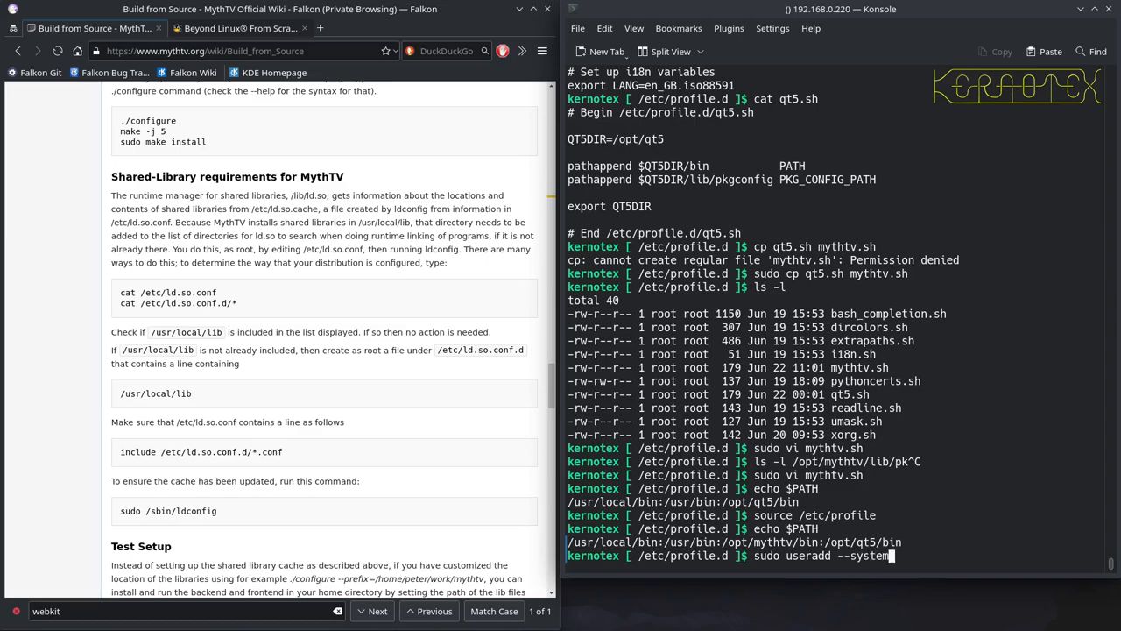
- Scroll the Falkon wiki to the 'Creating the mythtv user' section
scroll("down", 3)
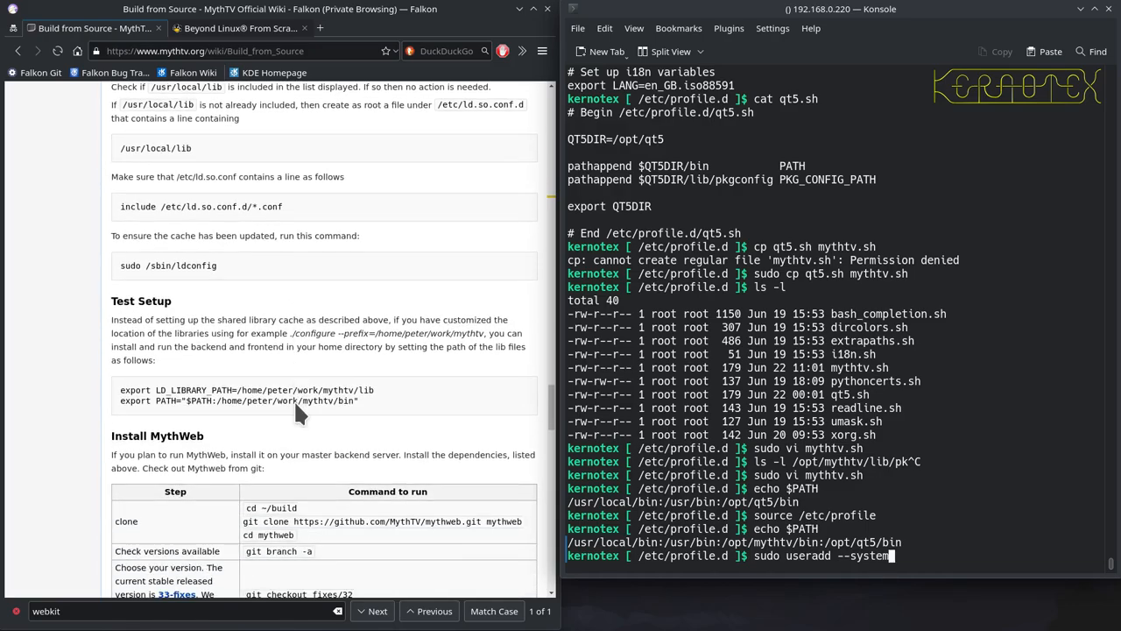
scroll("down", 3)
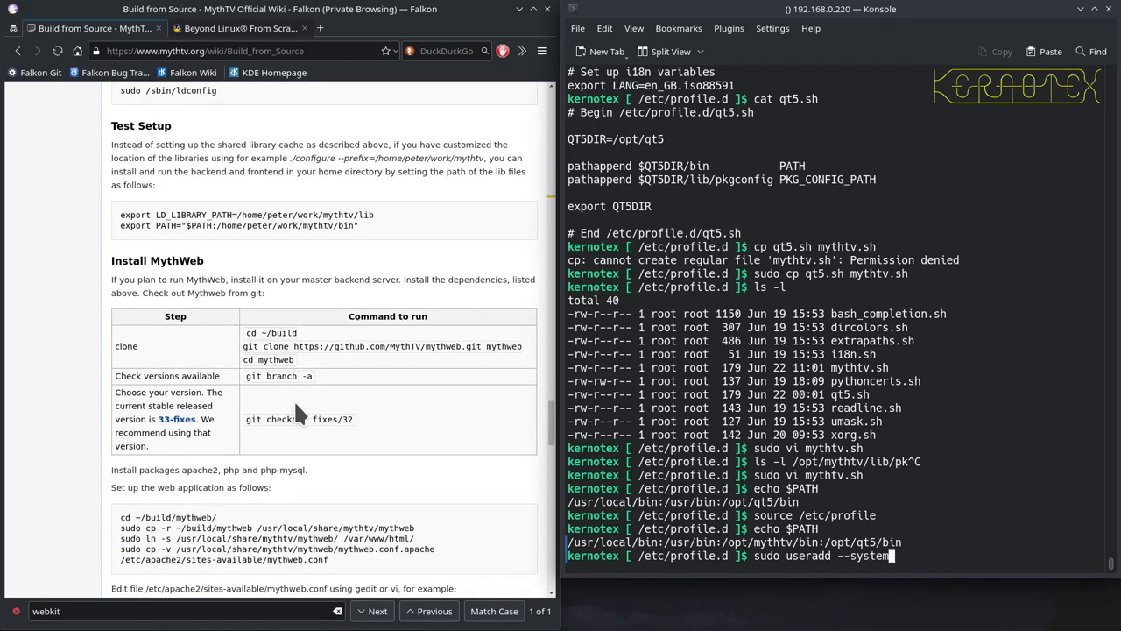
scroll("up", 3)
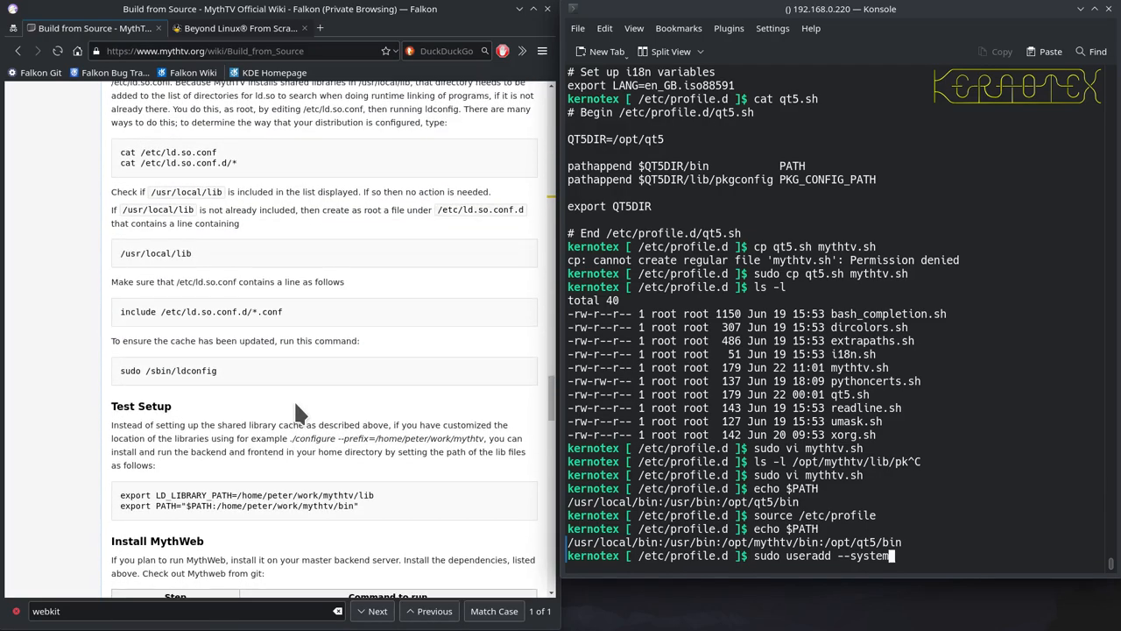
scroll("up", 3)
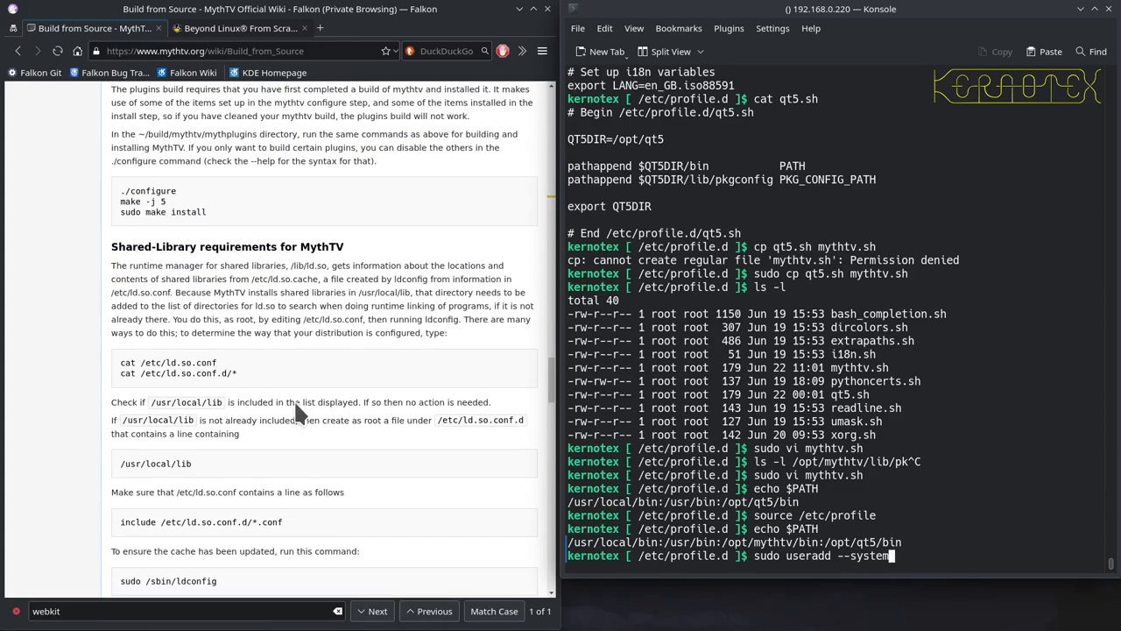
scroll("down", 3)
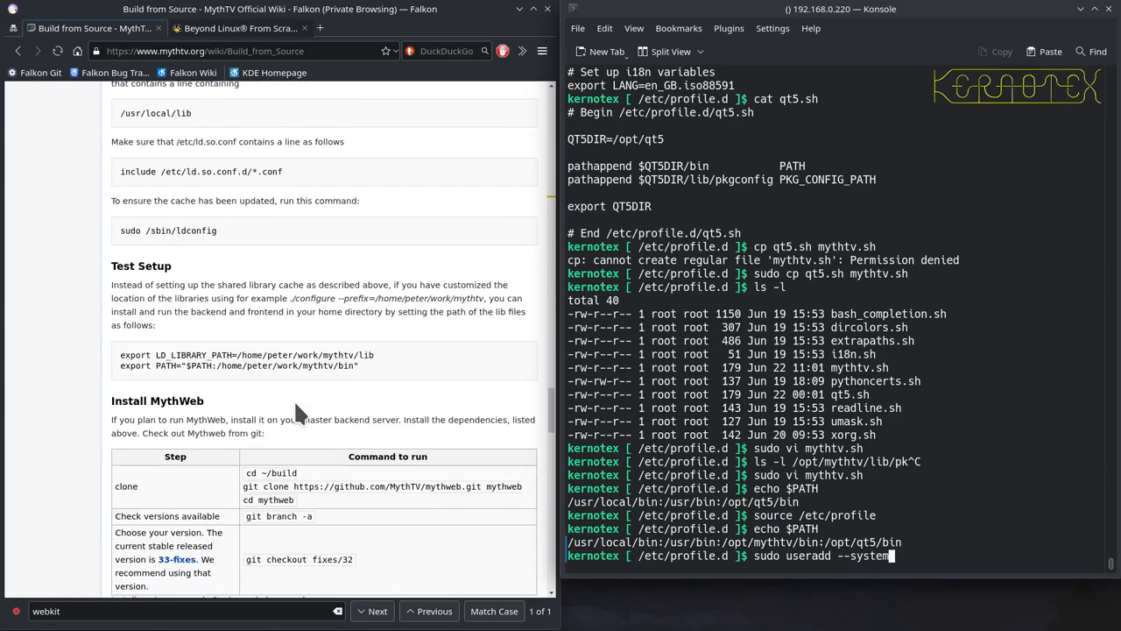
scroll("down", 3)
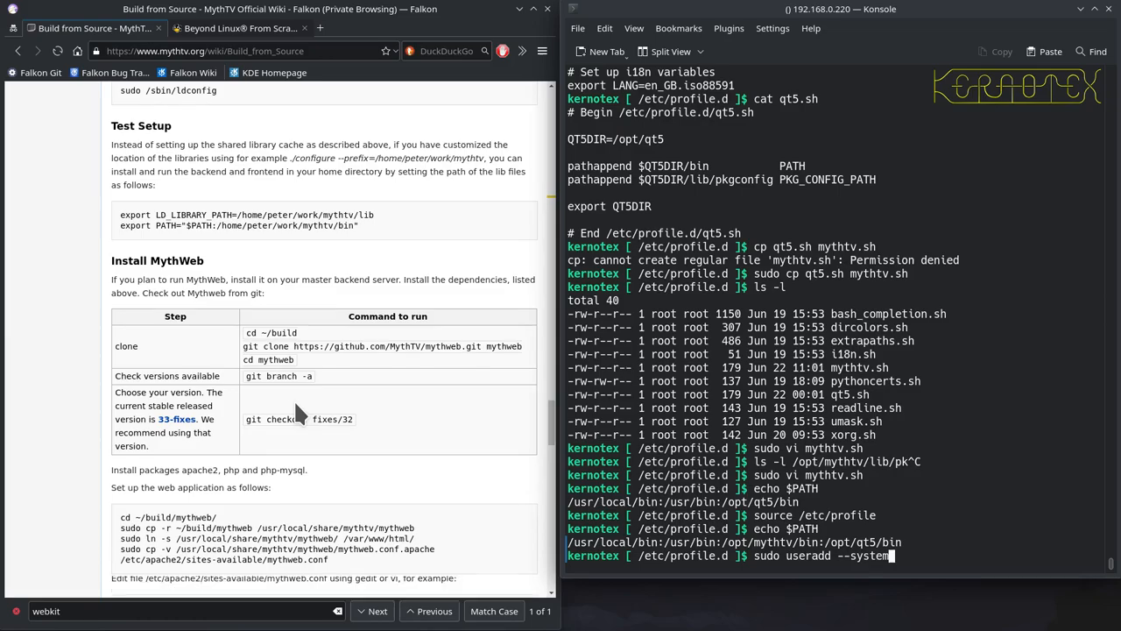
scroll("down", 3)
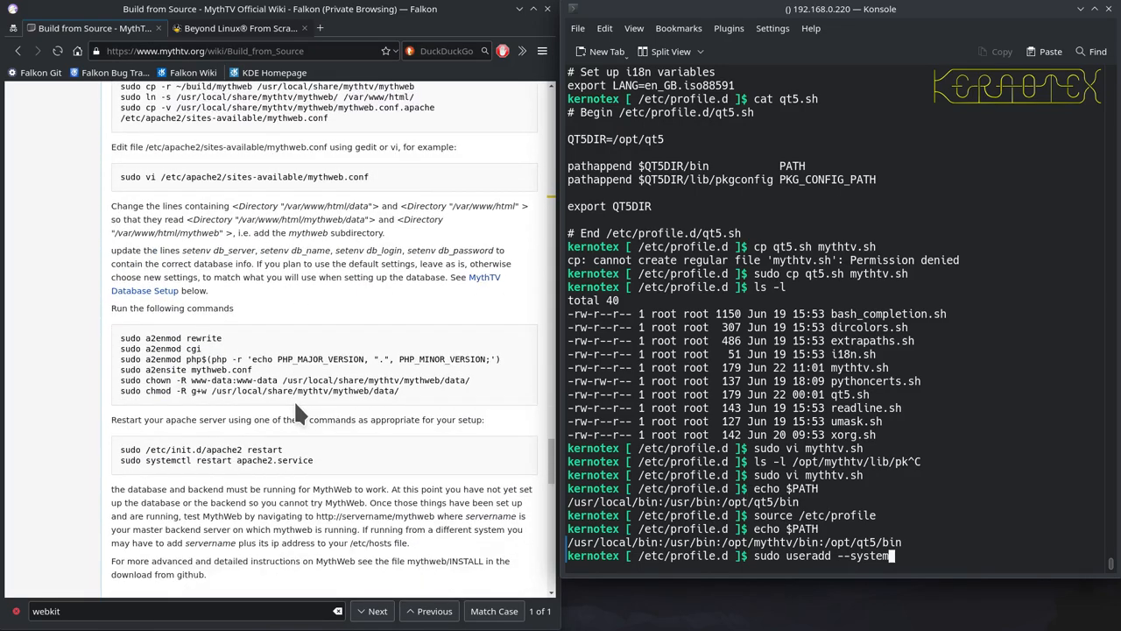
scroll("down", 3)
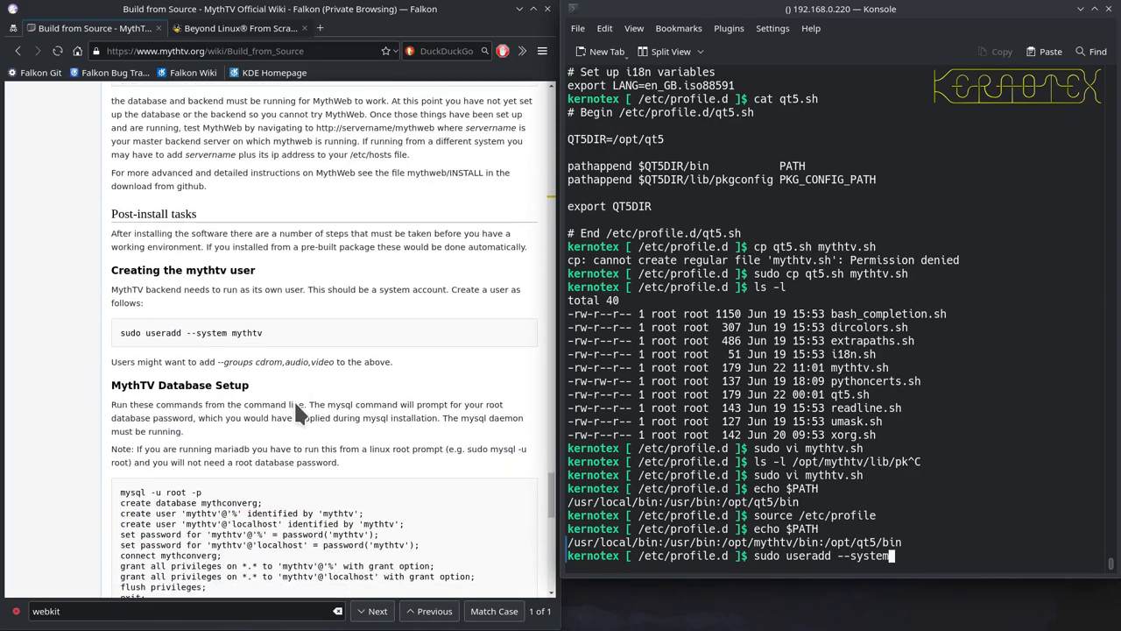
scroll("down", 3)
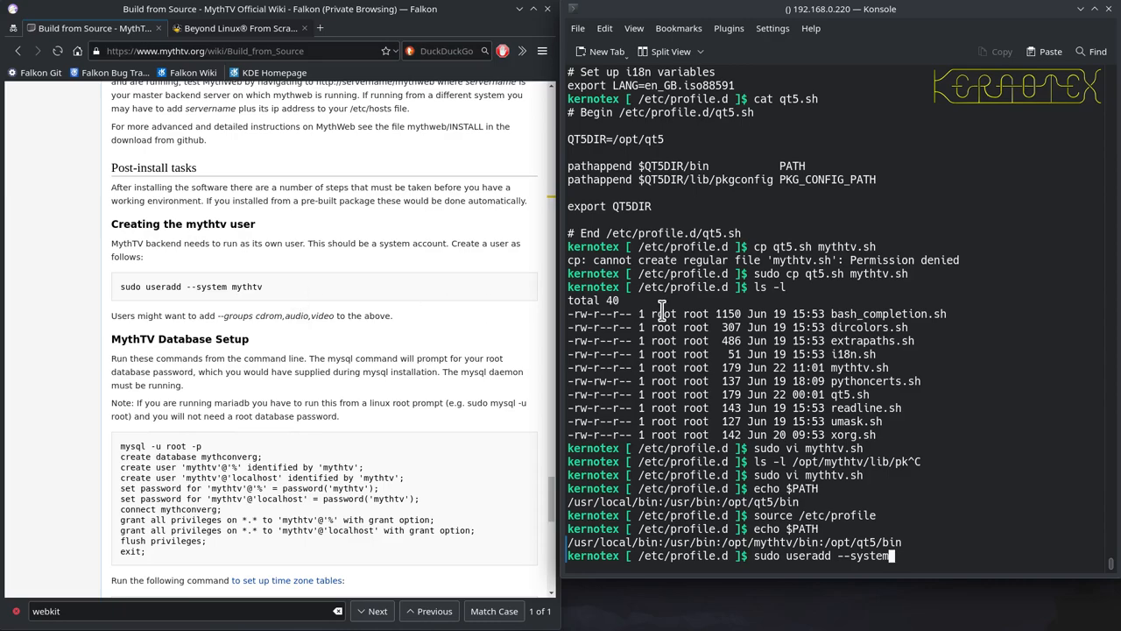
- Run sudo useradd --system mythtv --groups cdrom,audio,video to add the mythtv user
type("m")
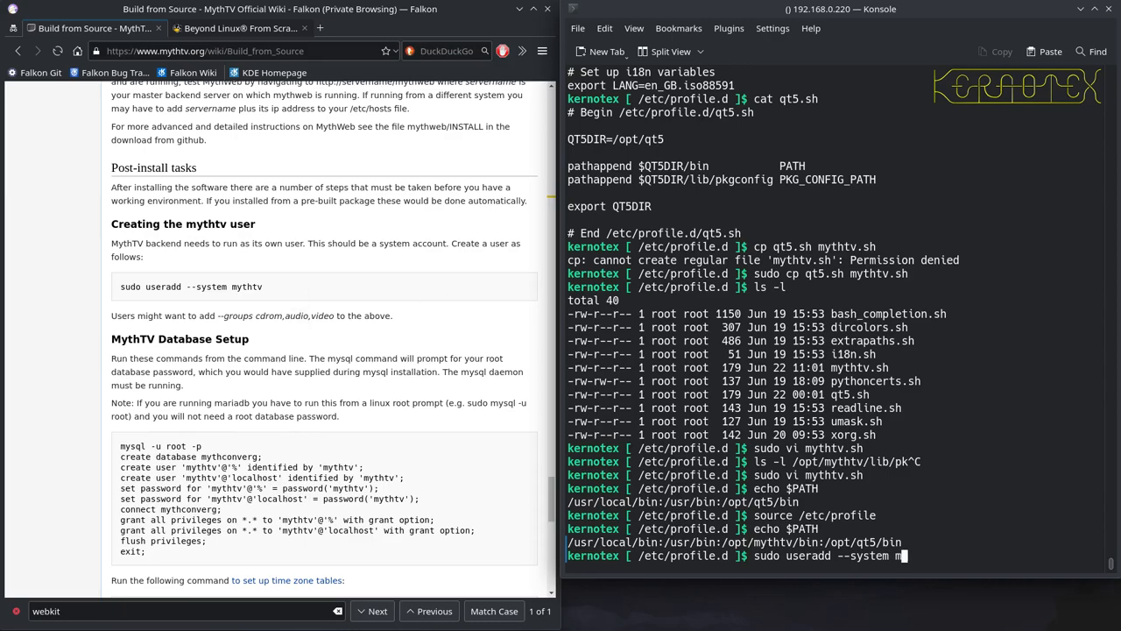
type("ythtv")
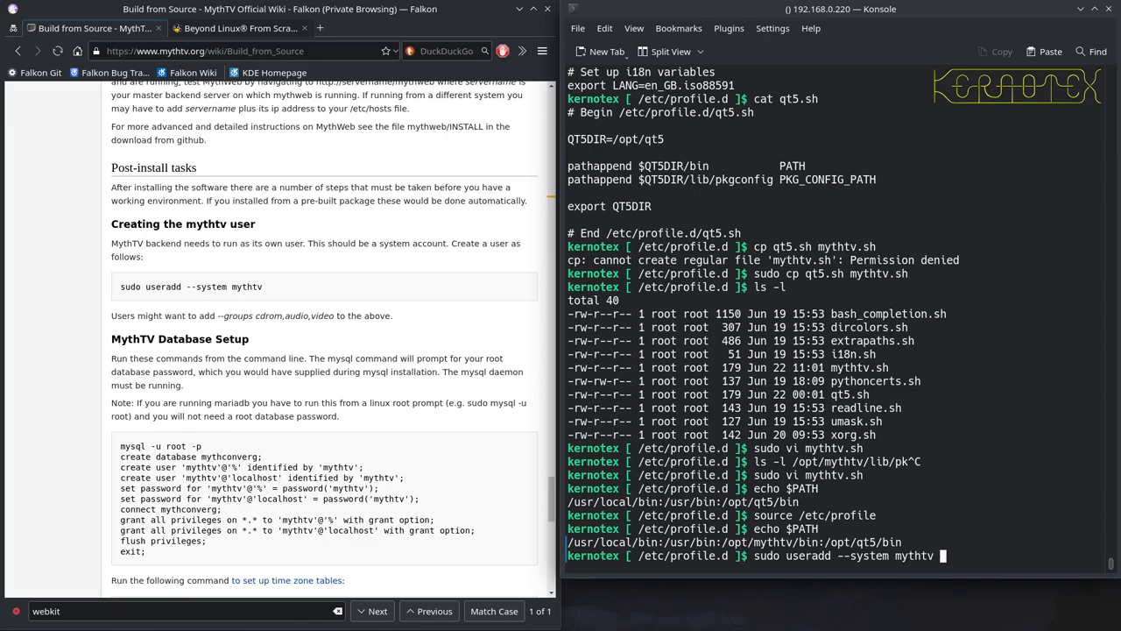
type("--grou")
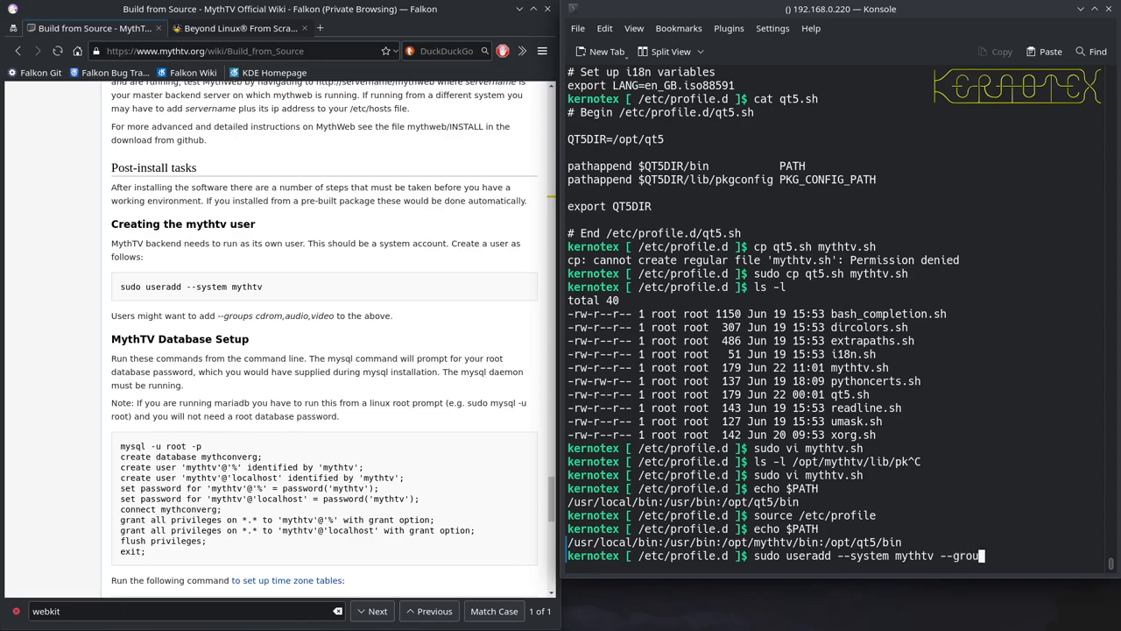
type("s")
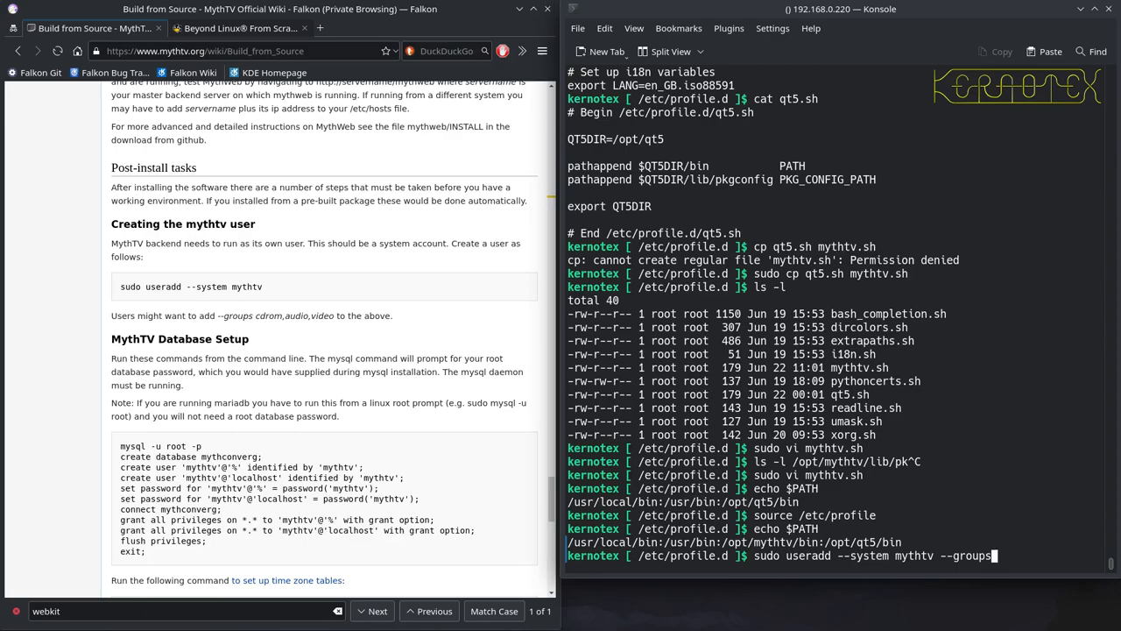
type("cdrom")
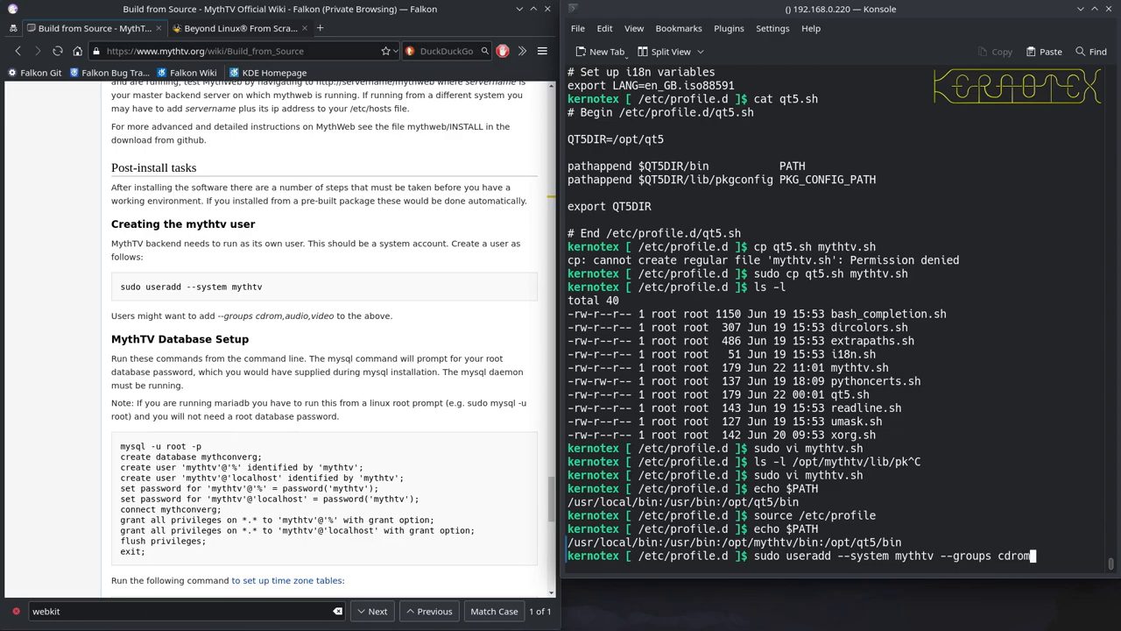
type(",a")
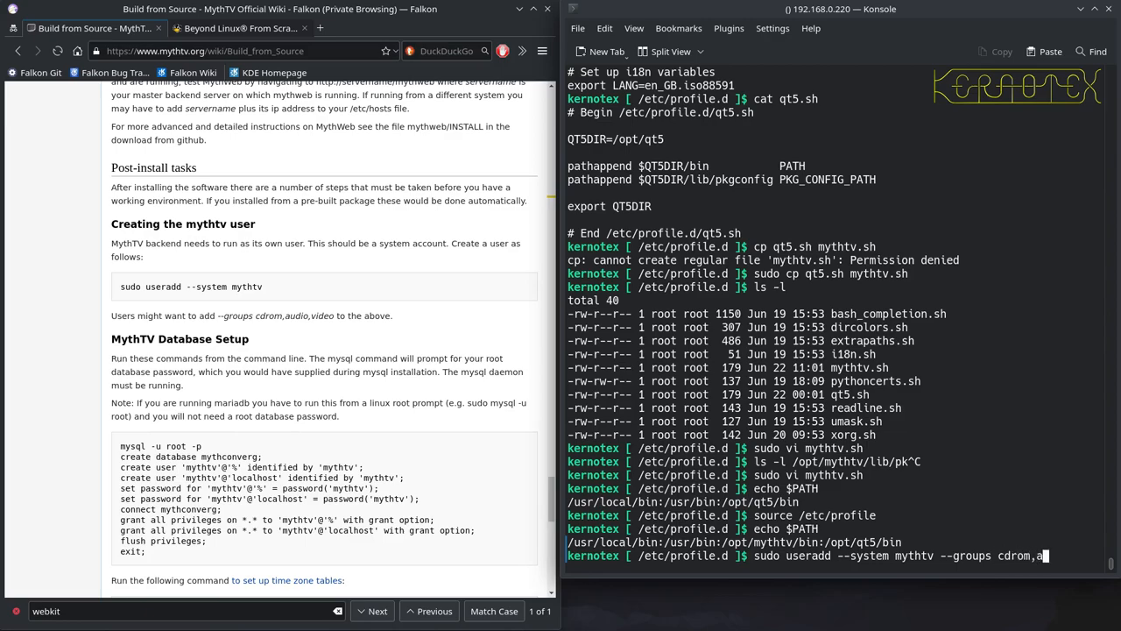
type("udio,video")
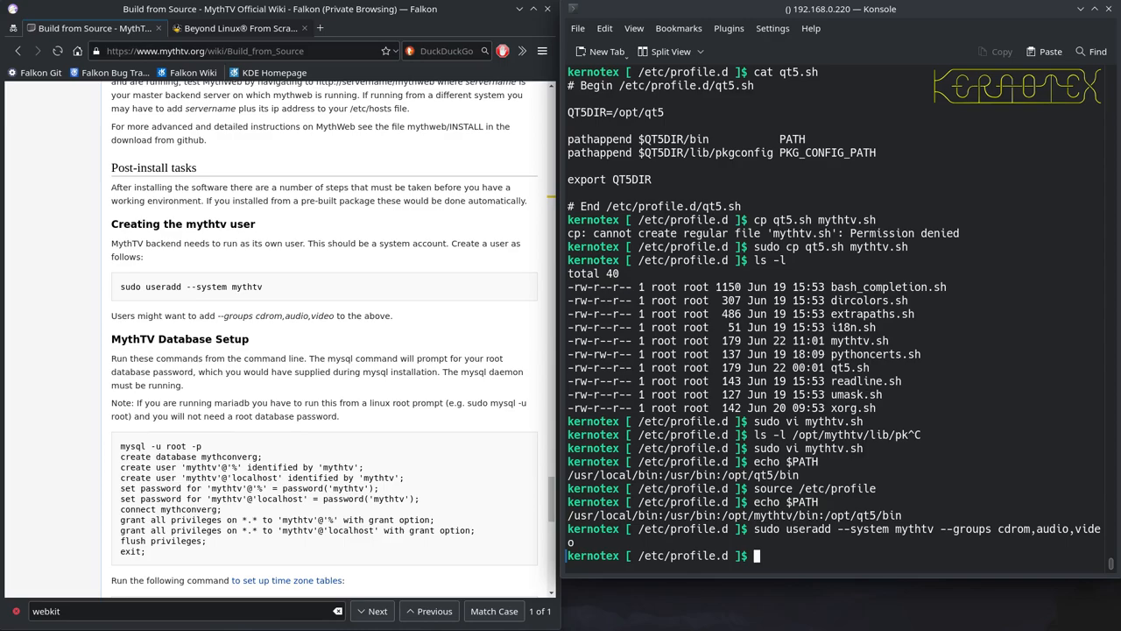
mouse_move(843, 412)
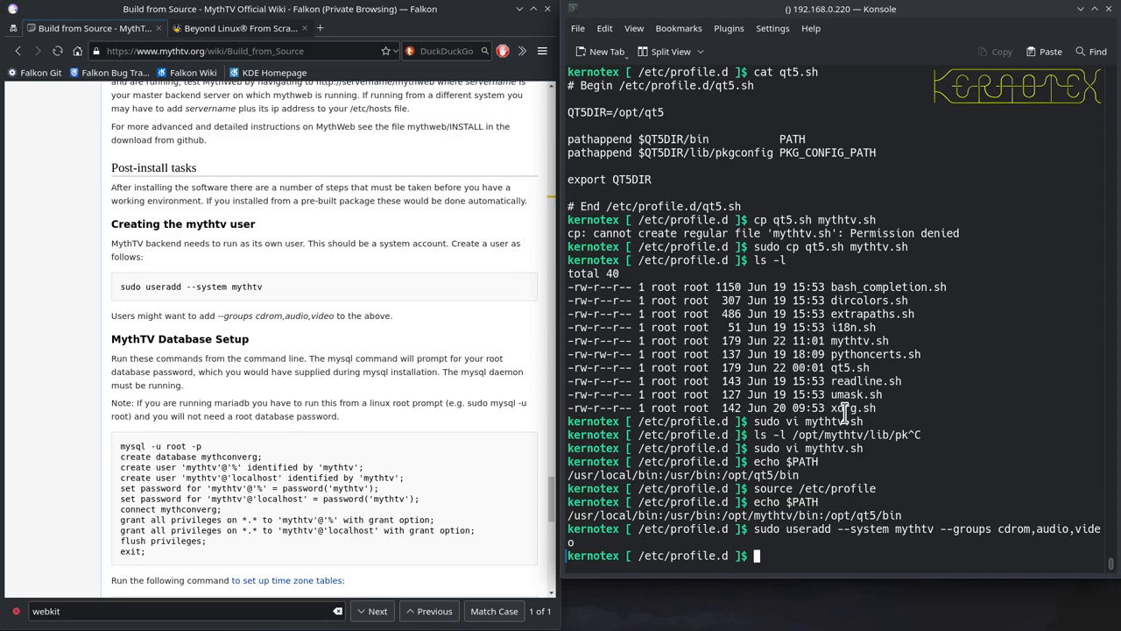